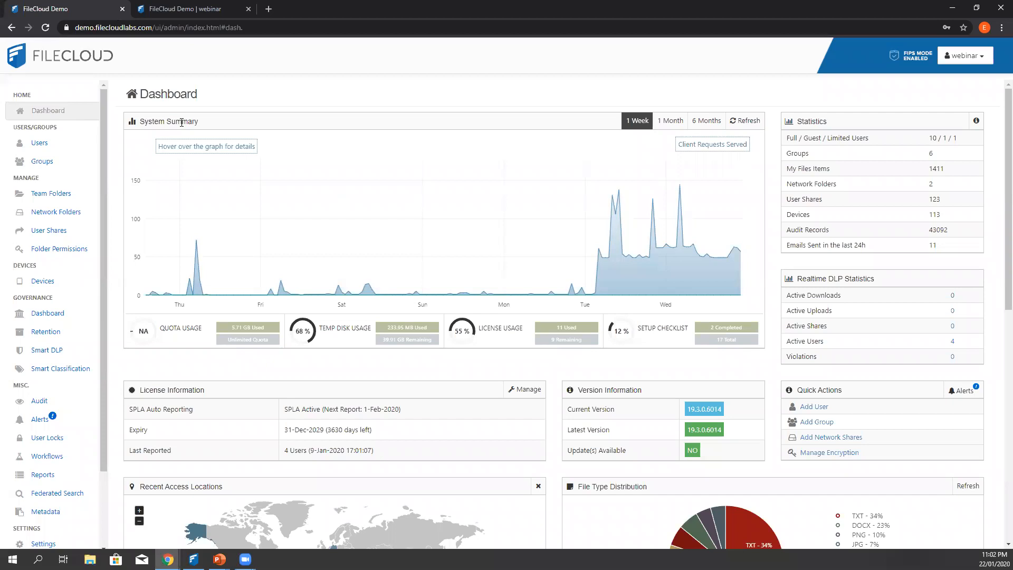
mouse_move(186, 190)
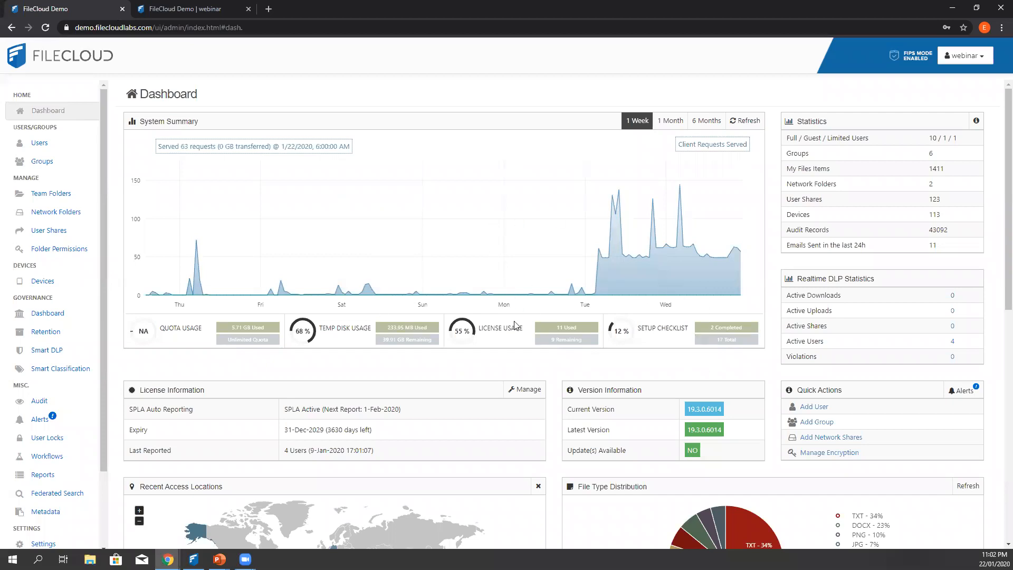
mouse_move(240, 355)
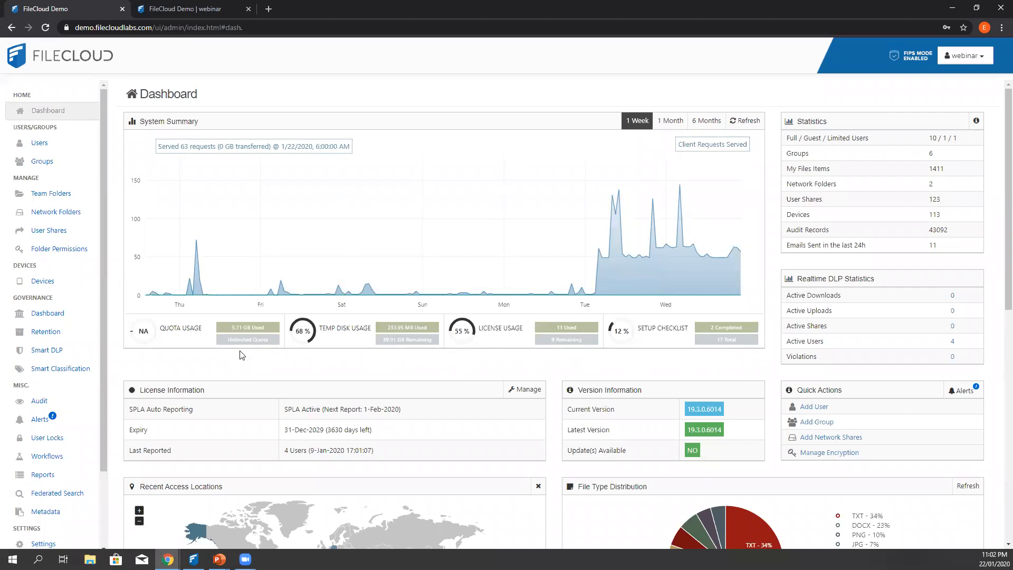
mouse_move(39, 400)
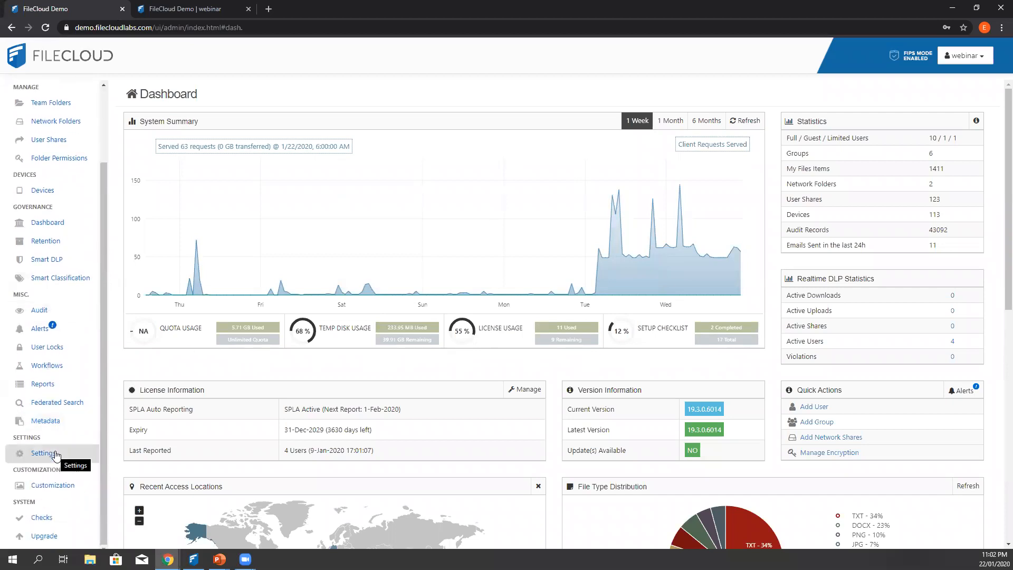
Step: Open admin Settings and view the Web Edit tab's Wopi client configuration
click(44, 453)
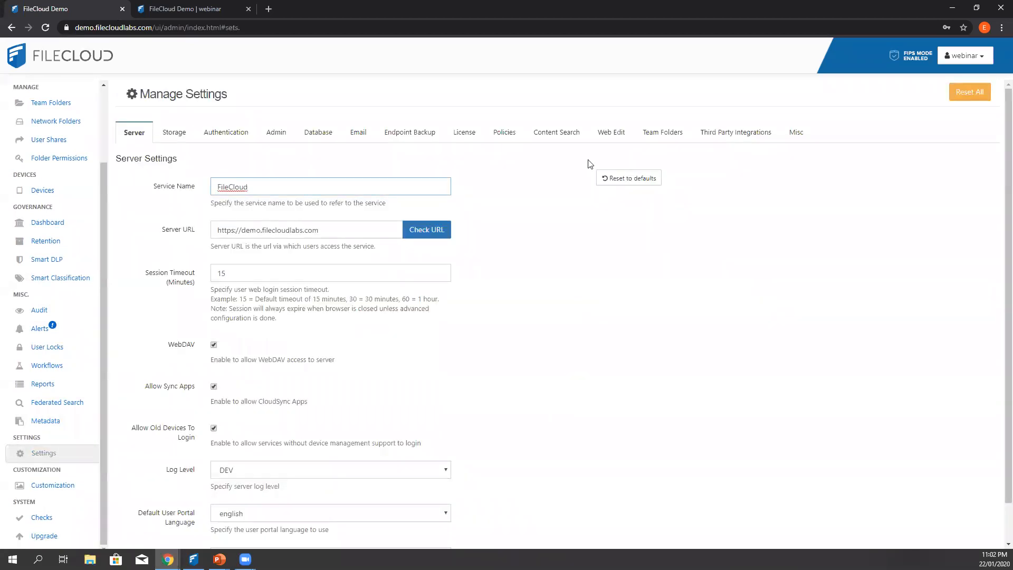
click(611, 132)
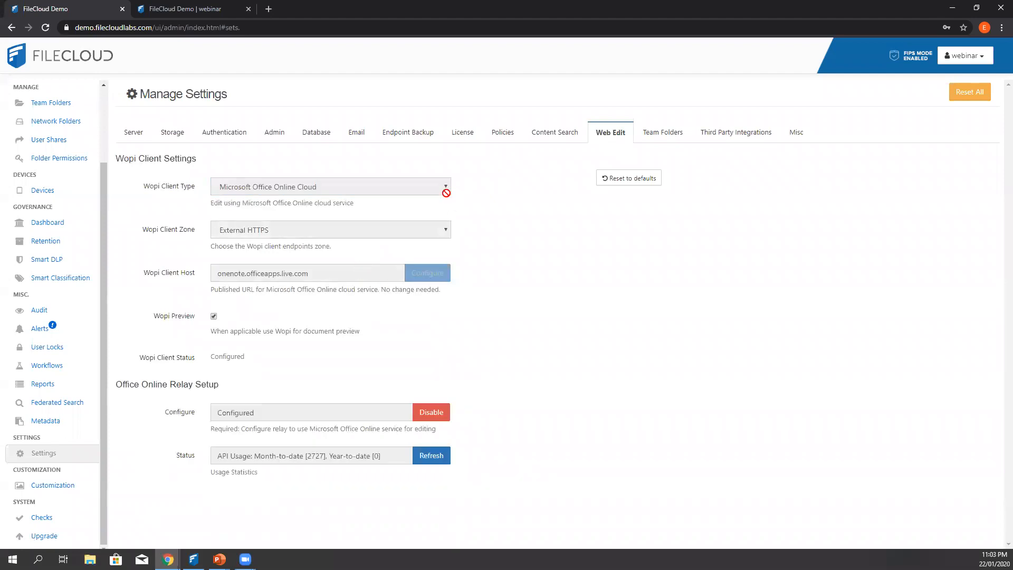
mouse_move(294, 187)
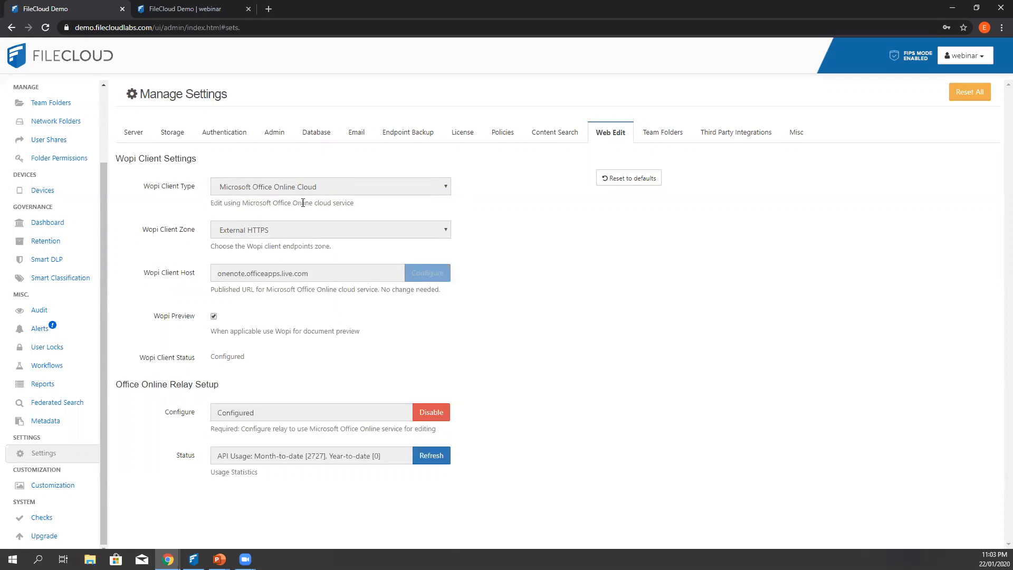
mouse_move(379, 297)
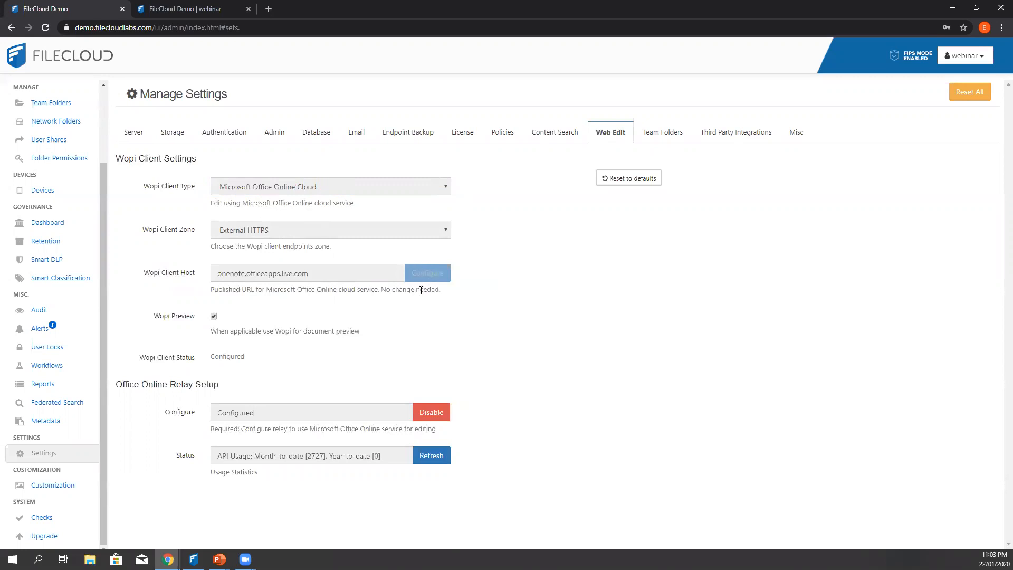
mouse_move(314, 403)
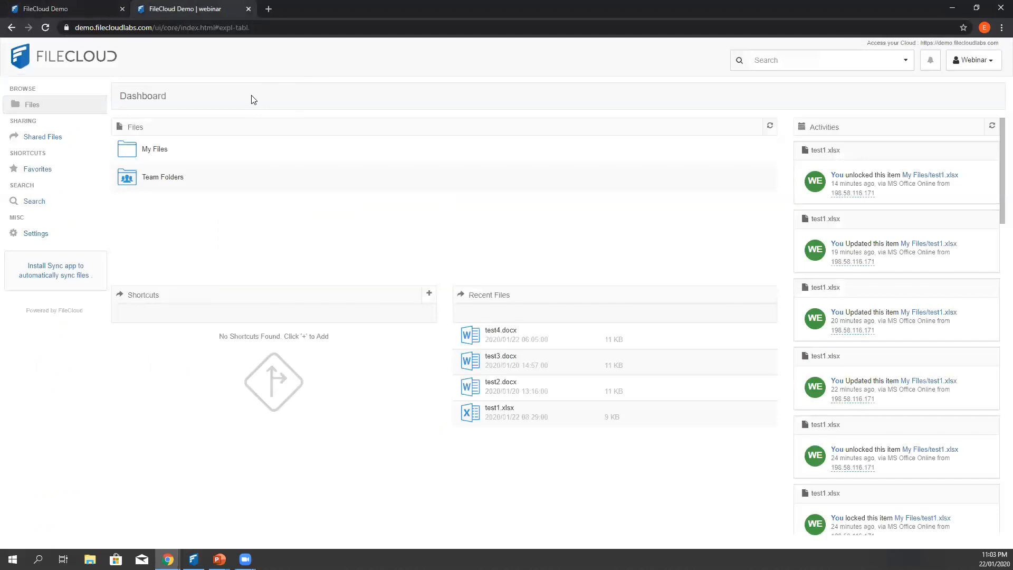
mouse_move(124, 215)
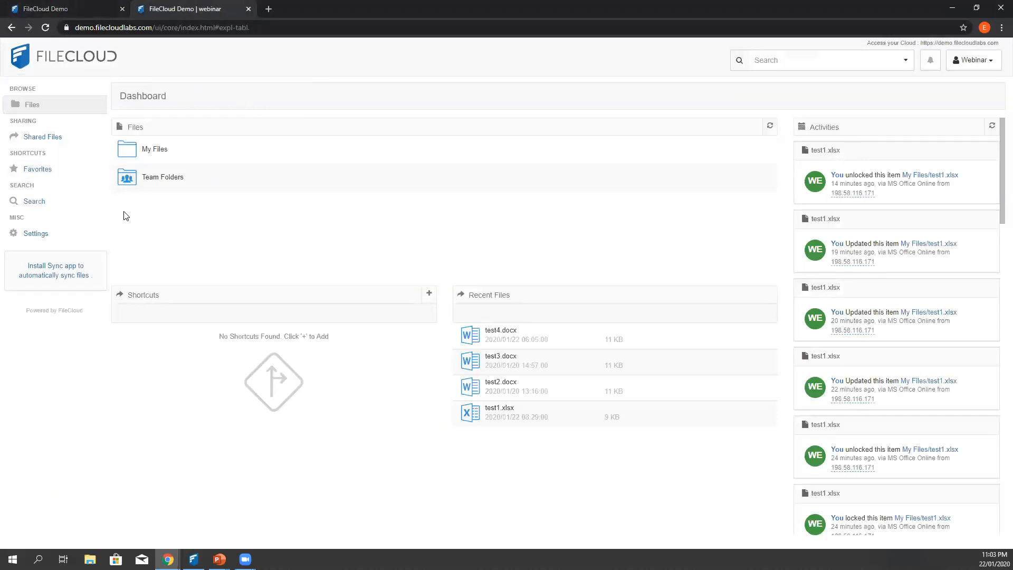
mouse_move(123, 213)
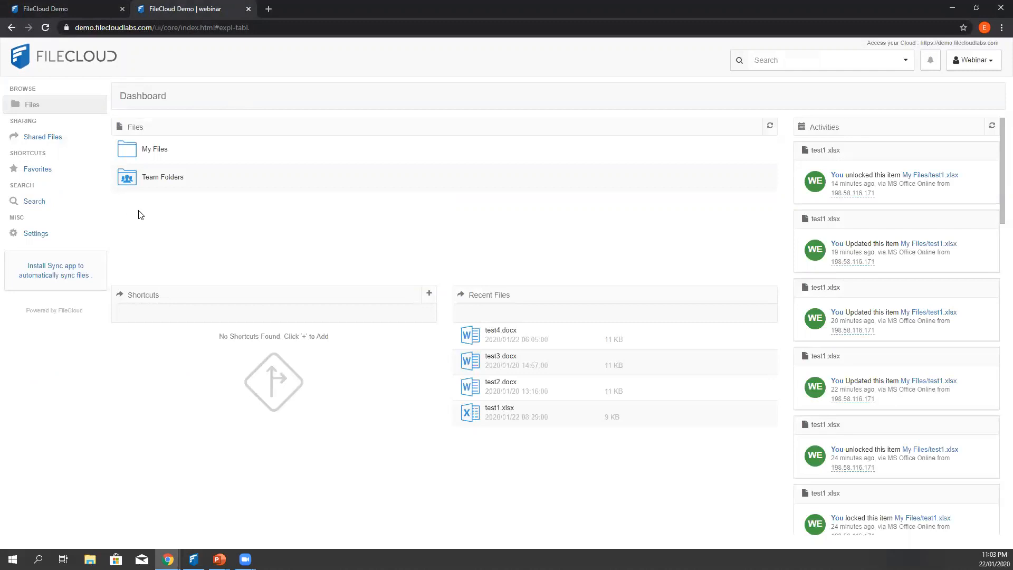
Step: Open the My Files folder in the user portal
click(32, 104)
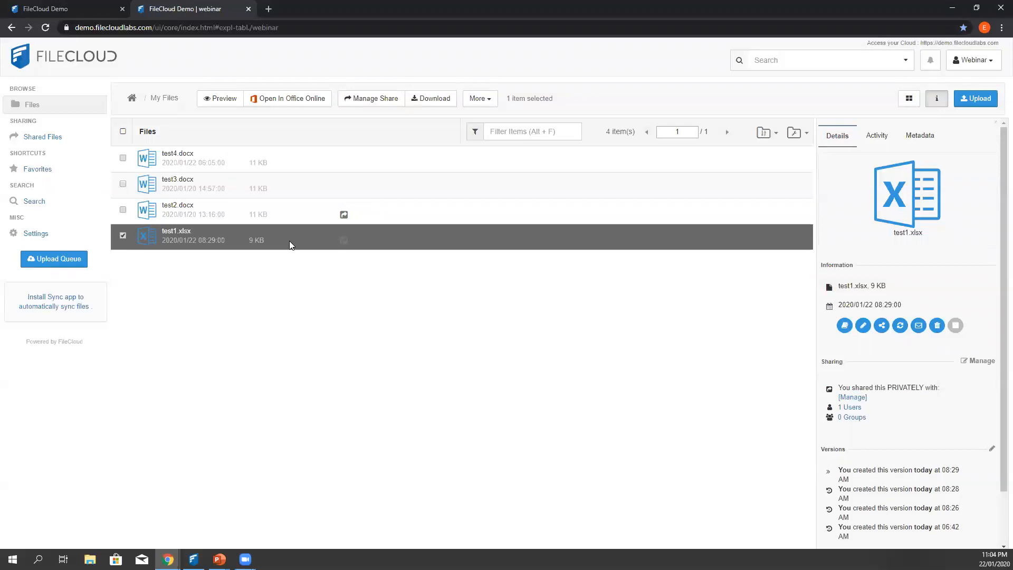
mouse_move(292, 103)
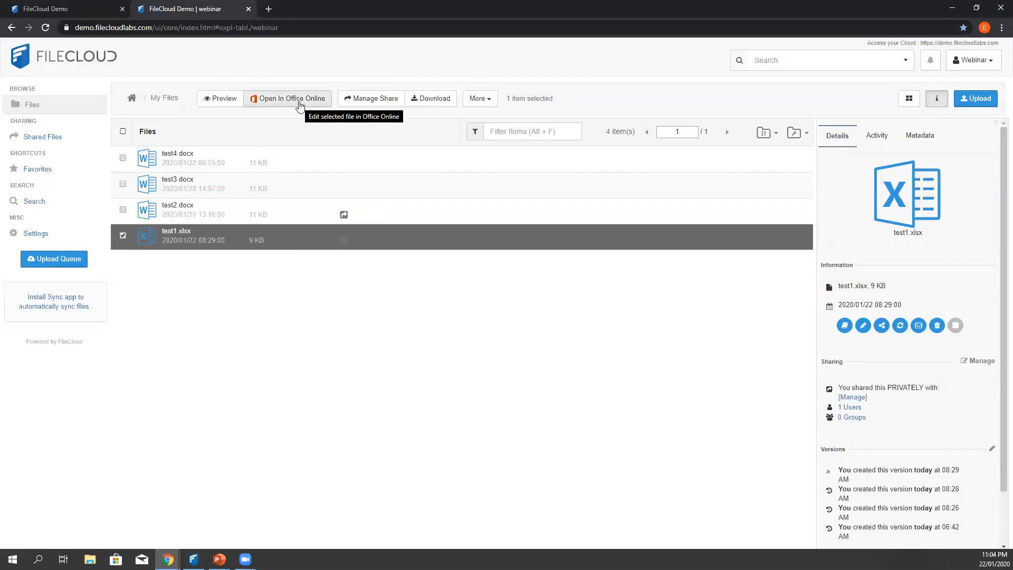
Step: Open test1.xlsx in Office Online, enter '=dajdhsajd' in A7, and select column I
click(291, 98)
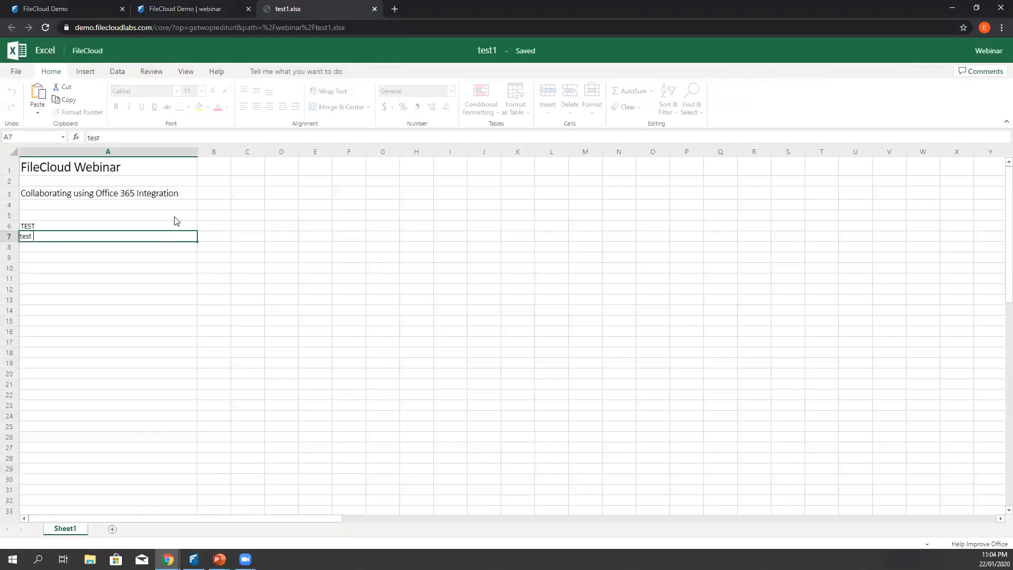
text(=dajdhsajd)
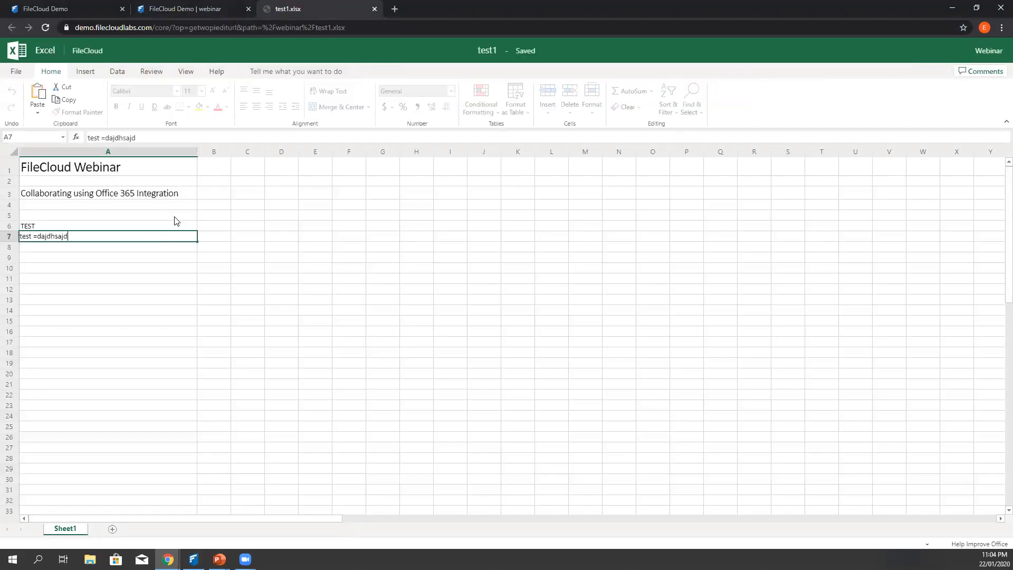
mouse_move(109, 270)
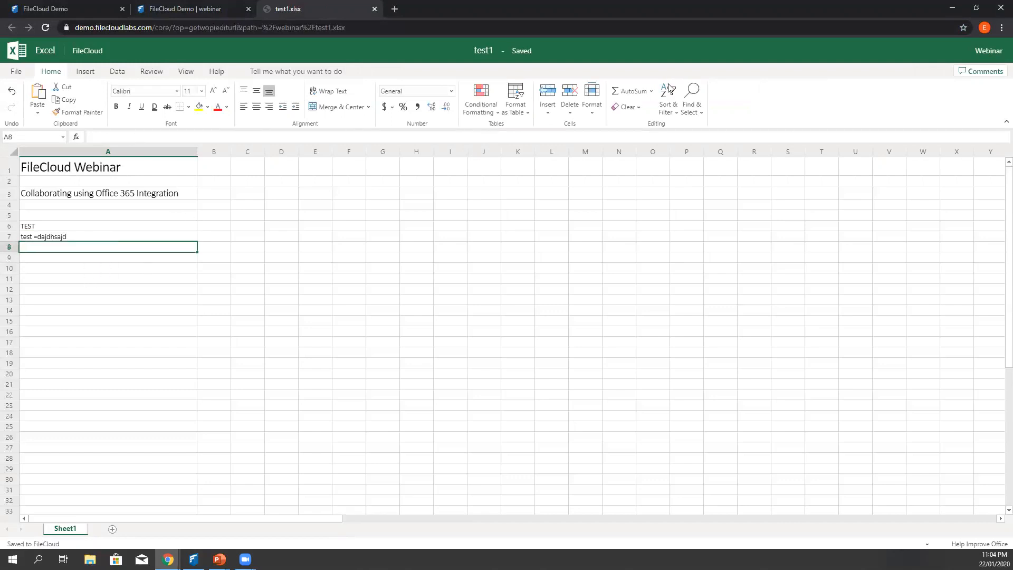
mouse_move(523, 69)
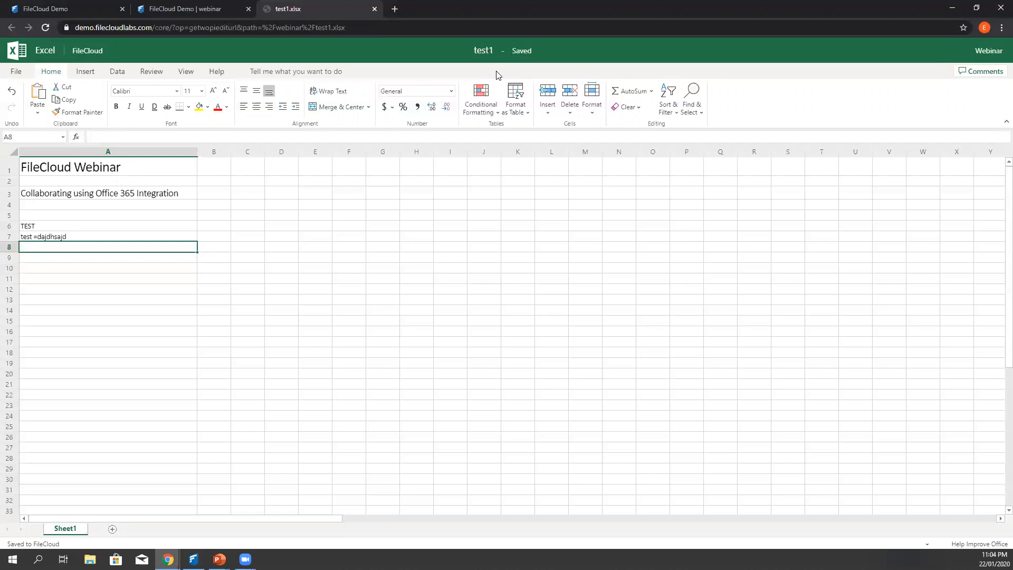
mouse_move(484, 120)
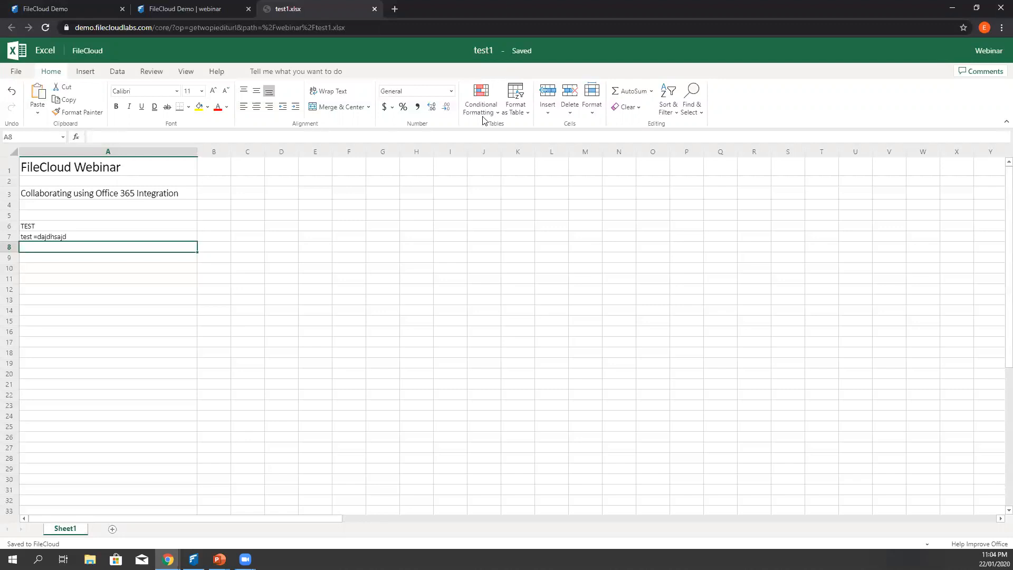
click(450, 151)
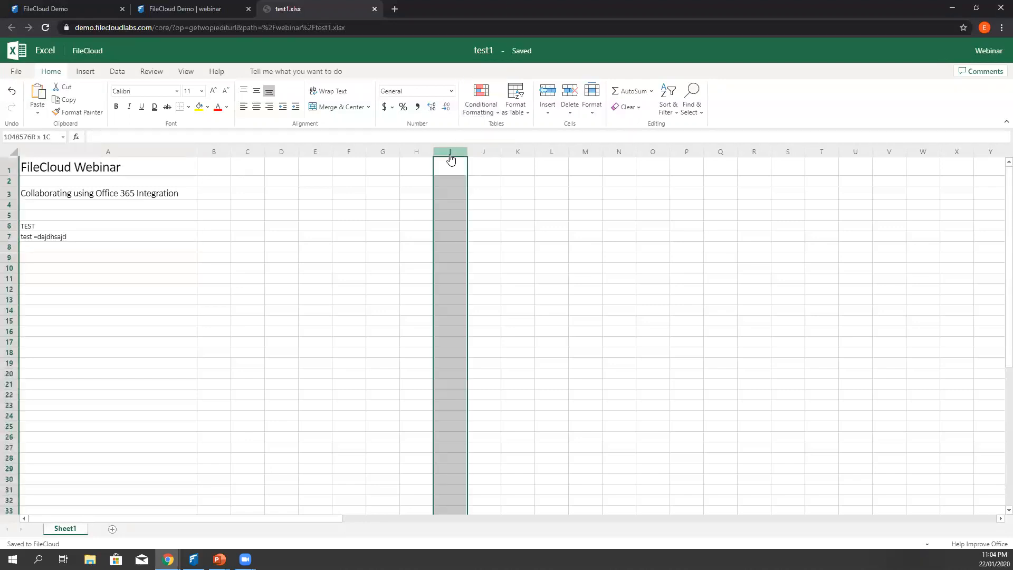
click(349, 204)
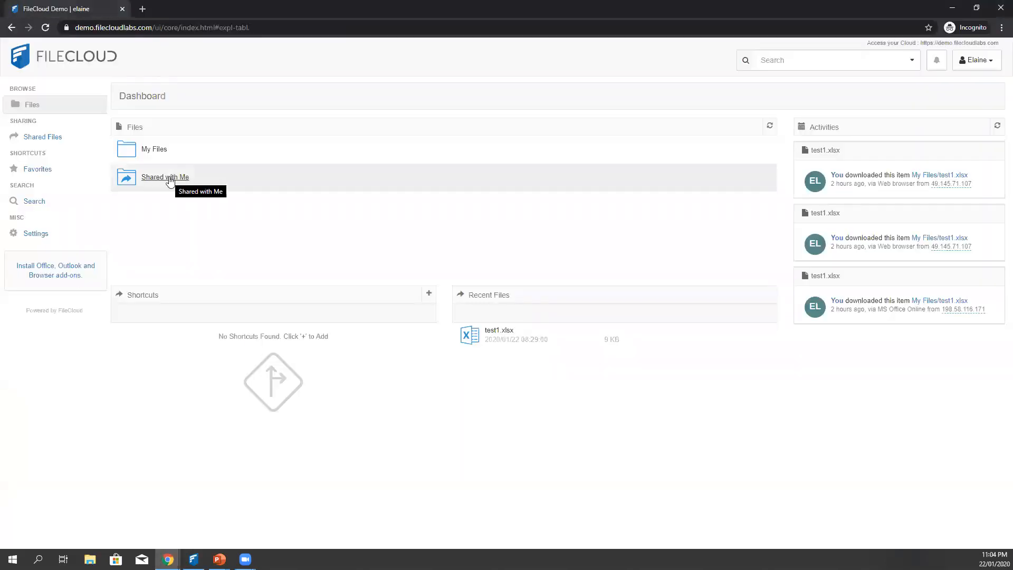
Step: As the second user, open Shared with Me and the shared test1.xlsx
click(164, 178)
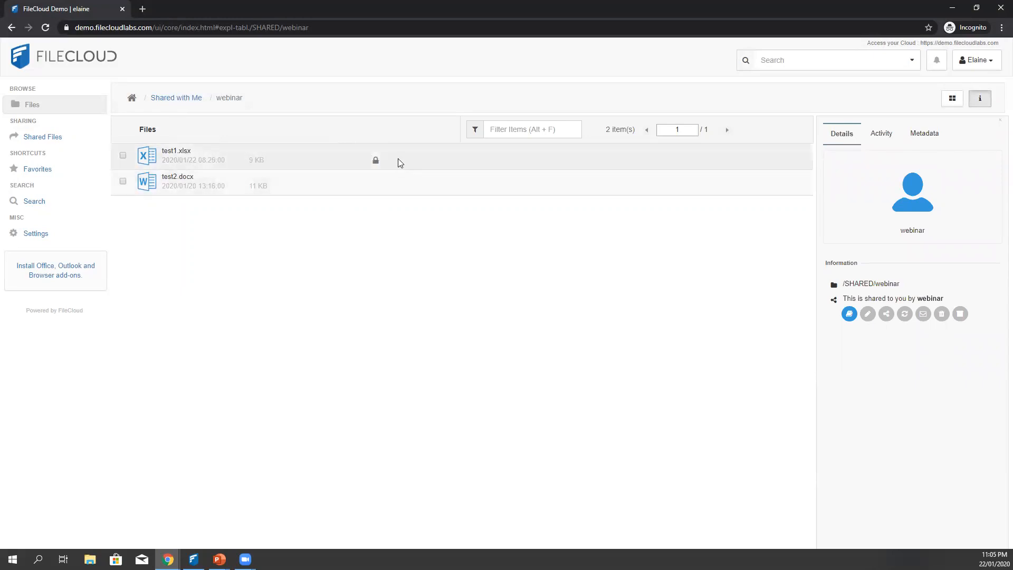
mouse_move(375, 161)
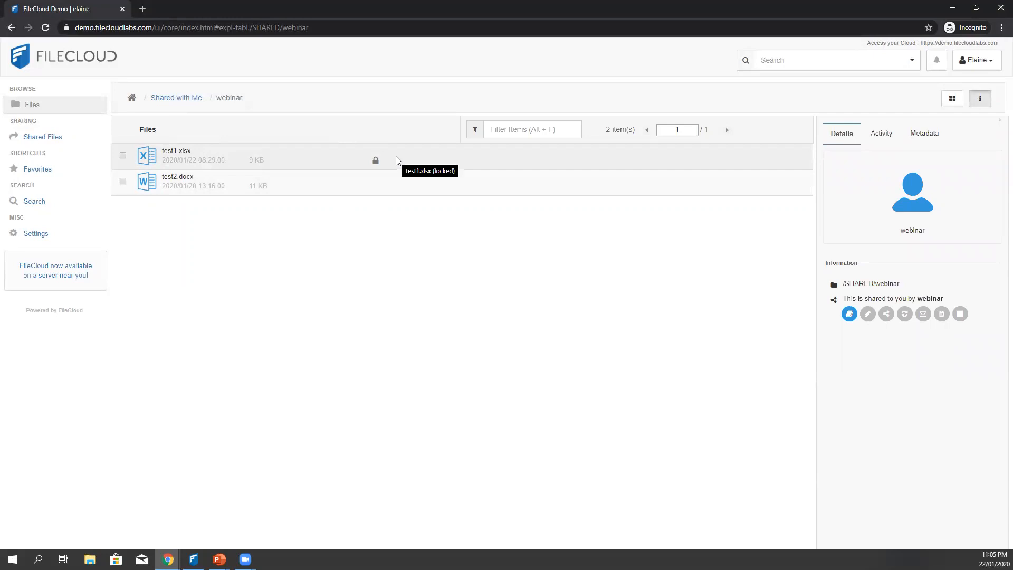
mouse_move(397, 160)
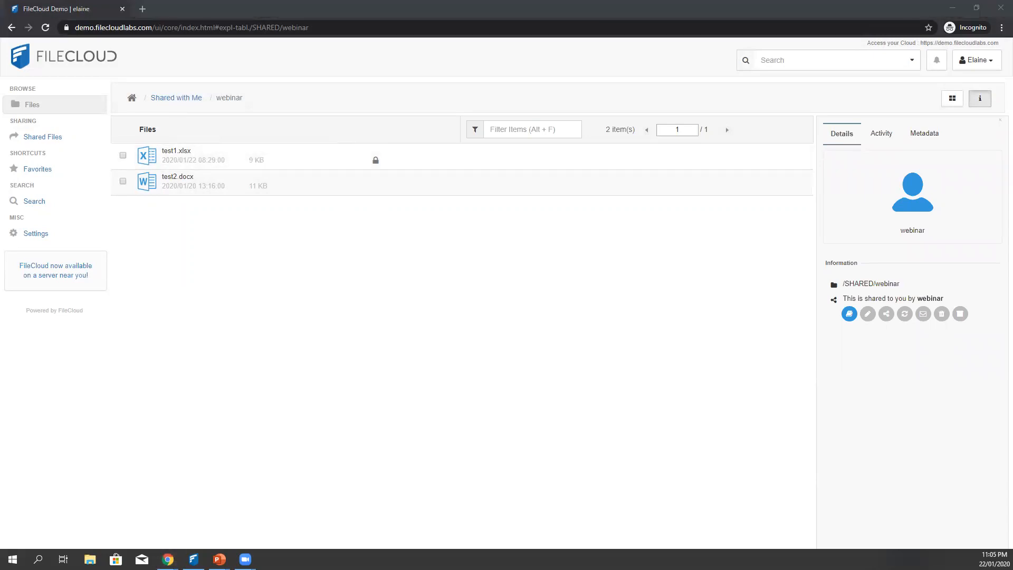
double_click(175, 155)
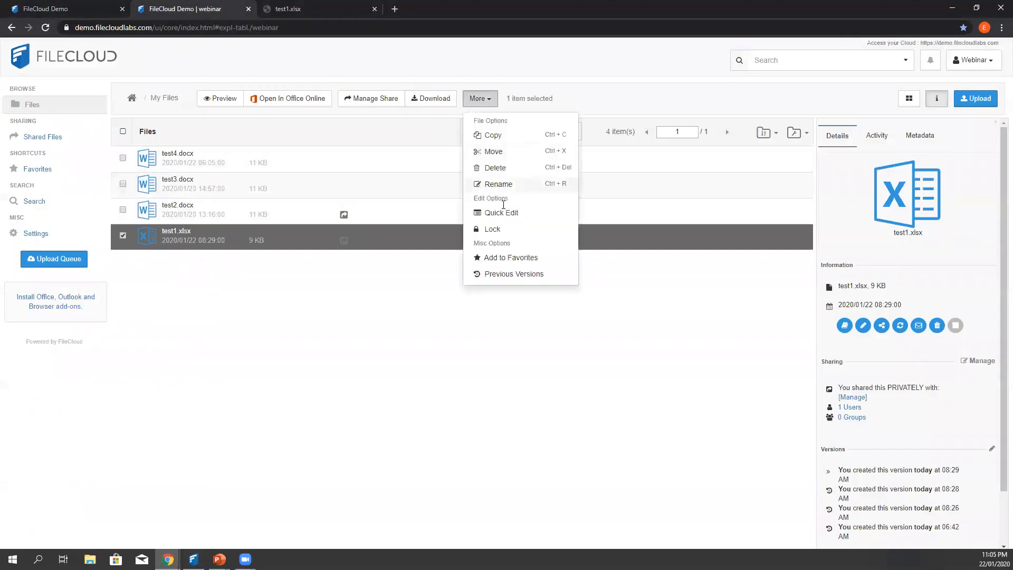
Step: Start locking test1.xlsx, then cancel and return to the admin tab
click(492, 228)
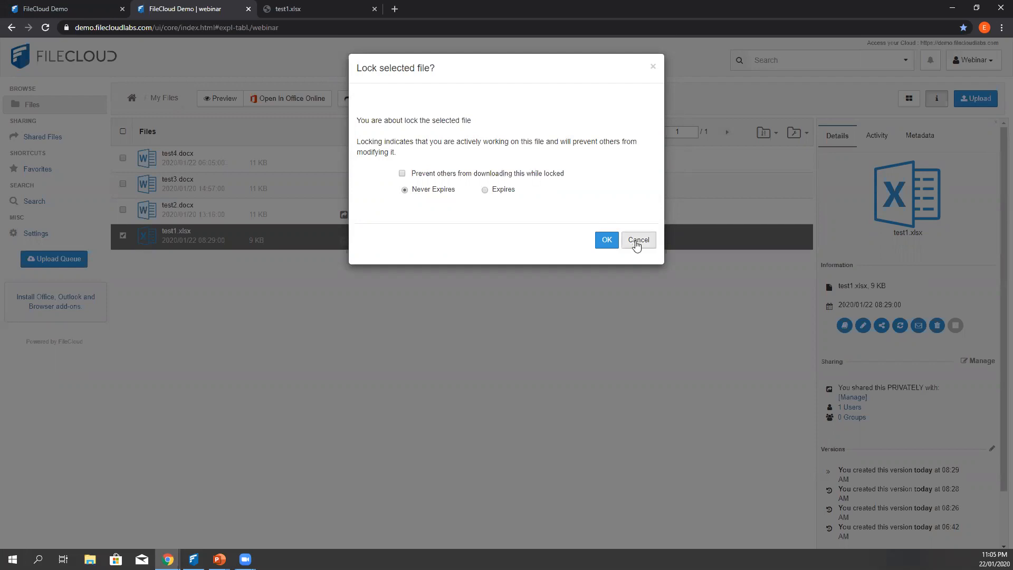
click(58, 8)
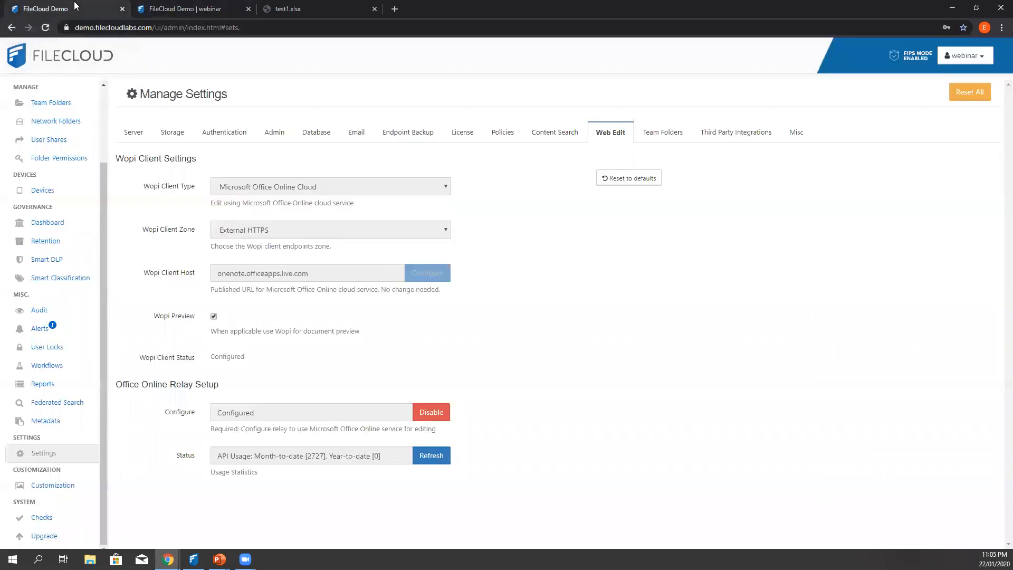
mouse_move(355, 136)
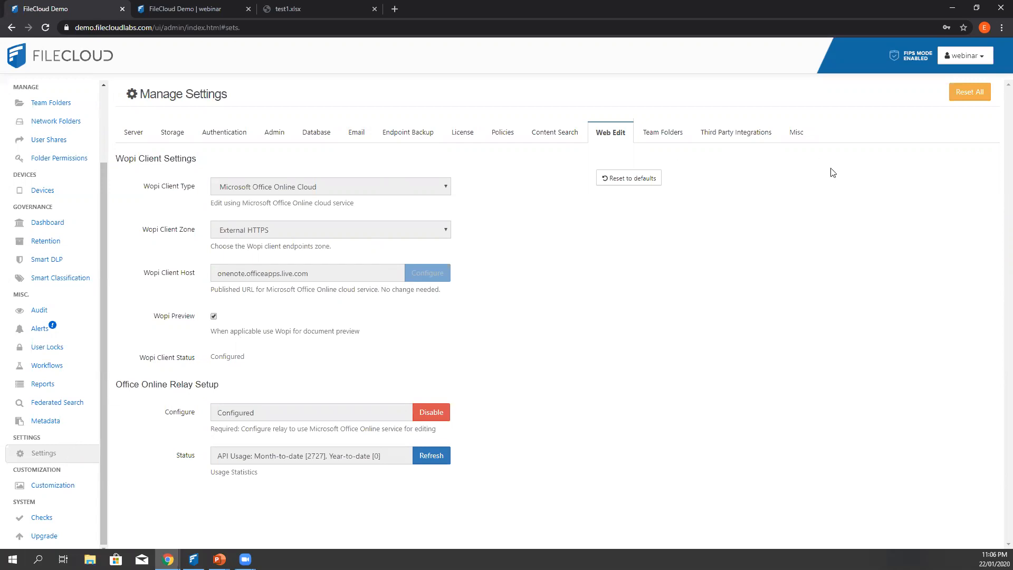
Step: View the Misc settings' file-locking option, then return to the test1.xlsx spreadsheet
click(797, 132)
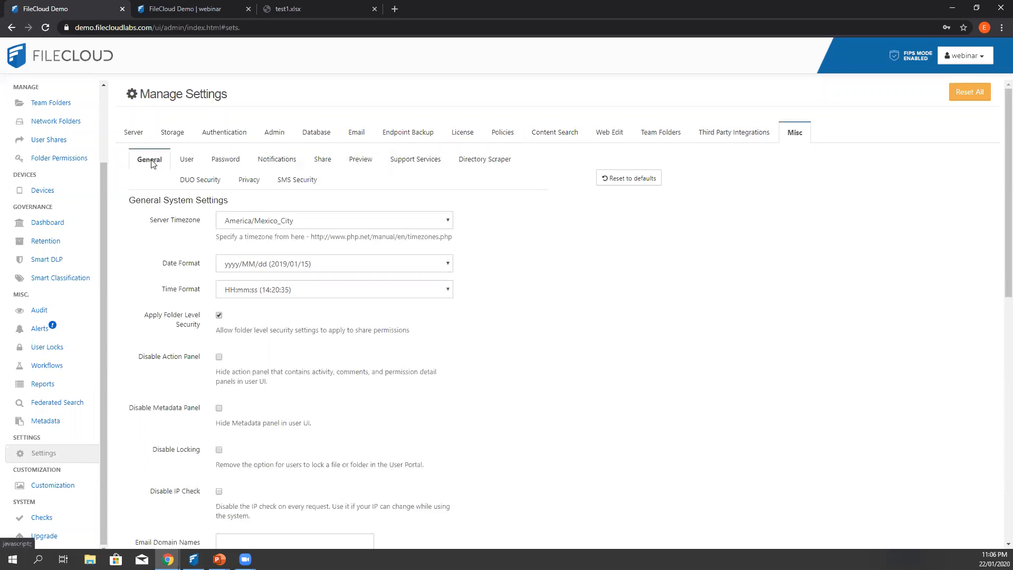
mouse_move(288, 401)
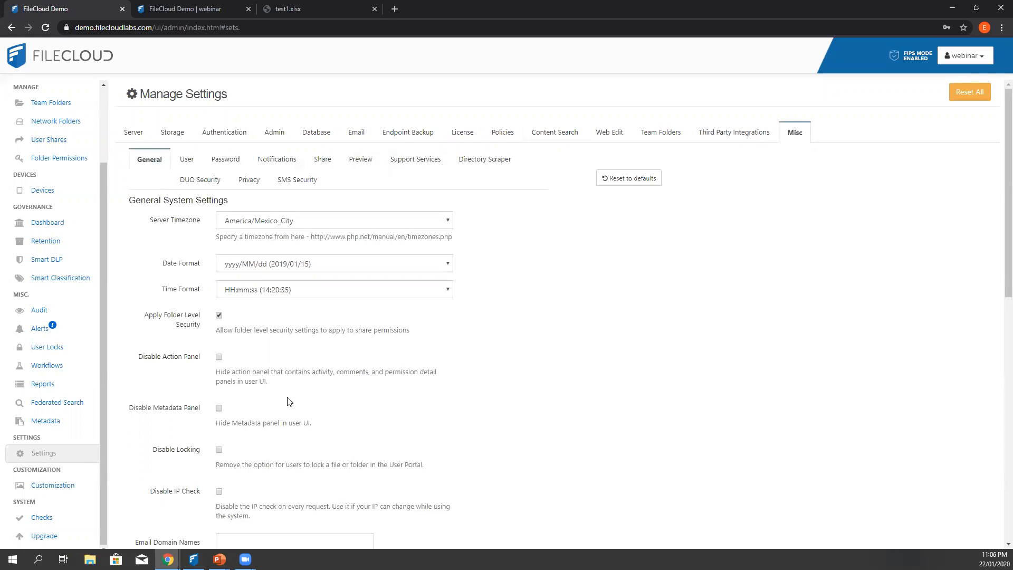
mouse_move(250, 476)
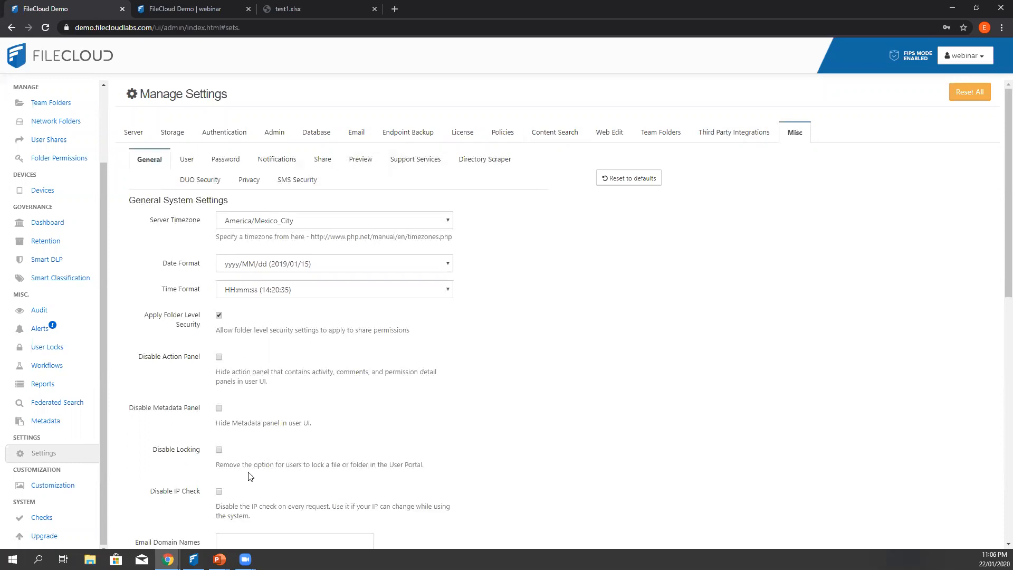
mouse_move(254, 474)
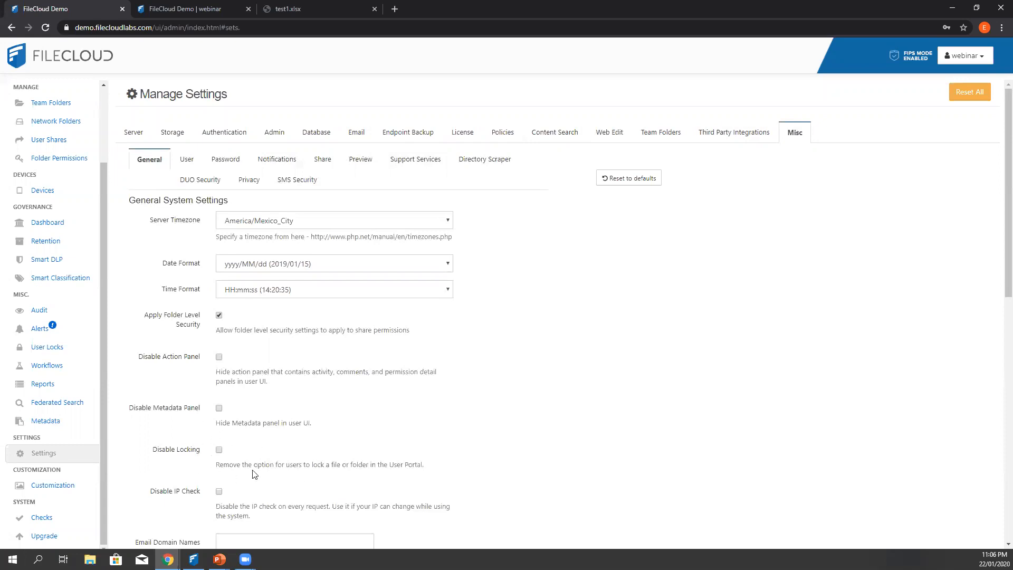
mouse_move(256, 452)
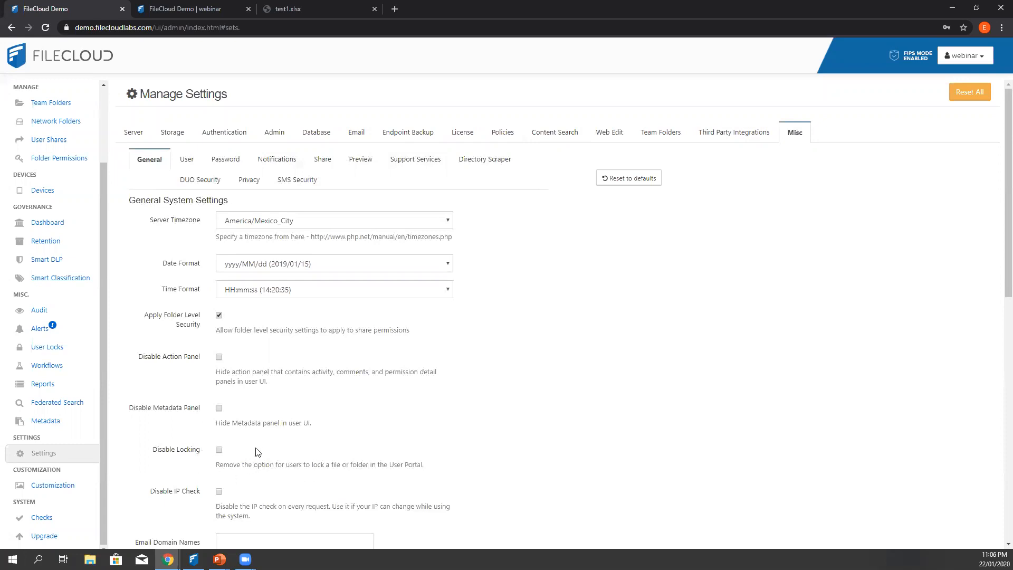
mouse_move(244, 86)
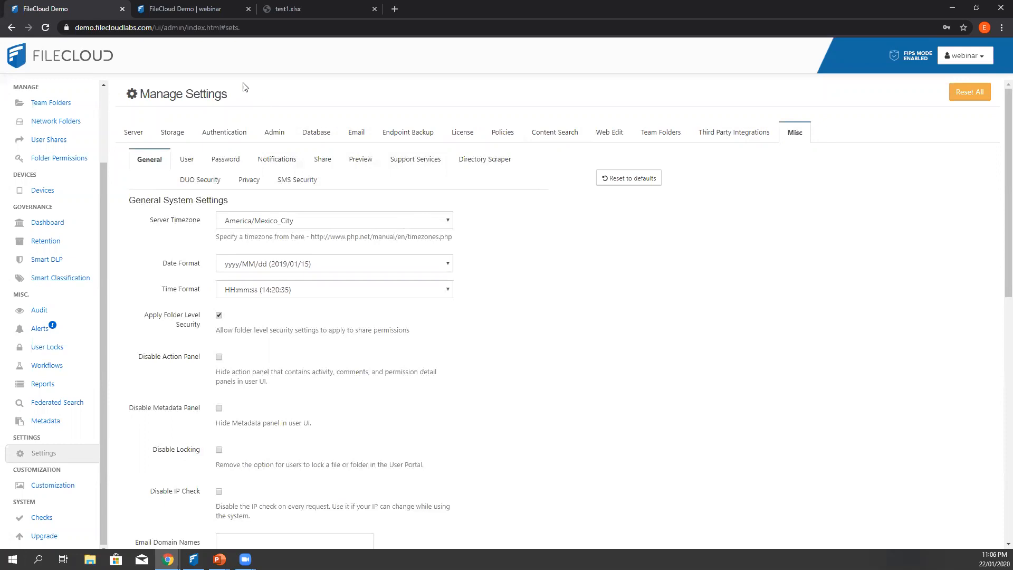
click(291, 9)
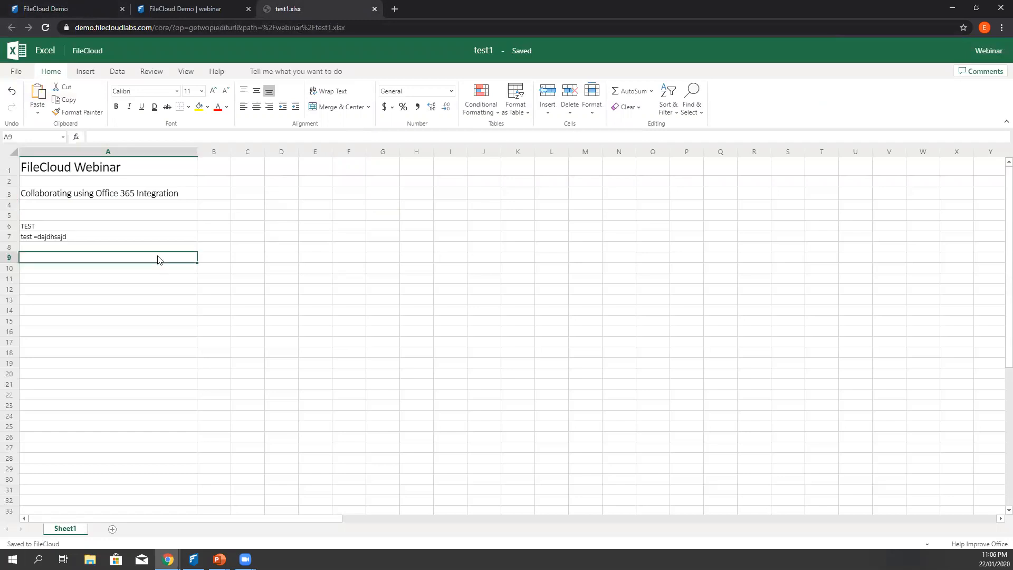
Step: Type 'dsfdsfs' in A9, close without saving, refresh, reopen and close test1.xlsx
text(dsfdsfs)
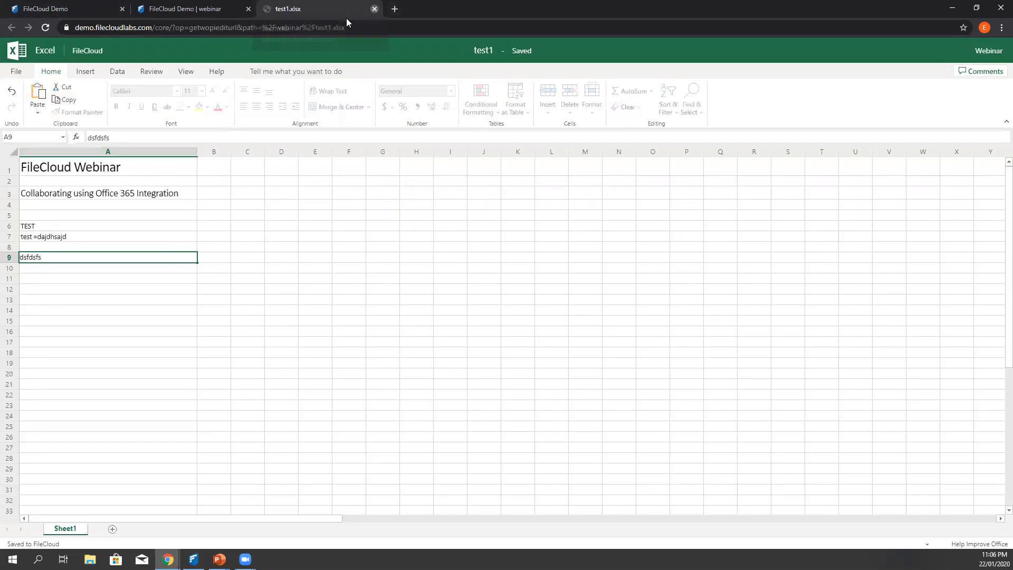
click(374, 8)
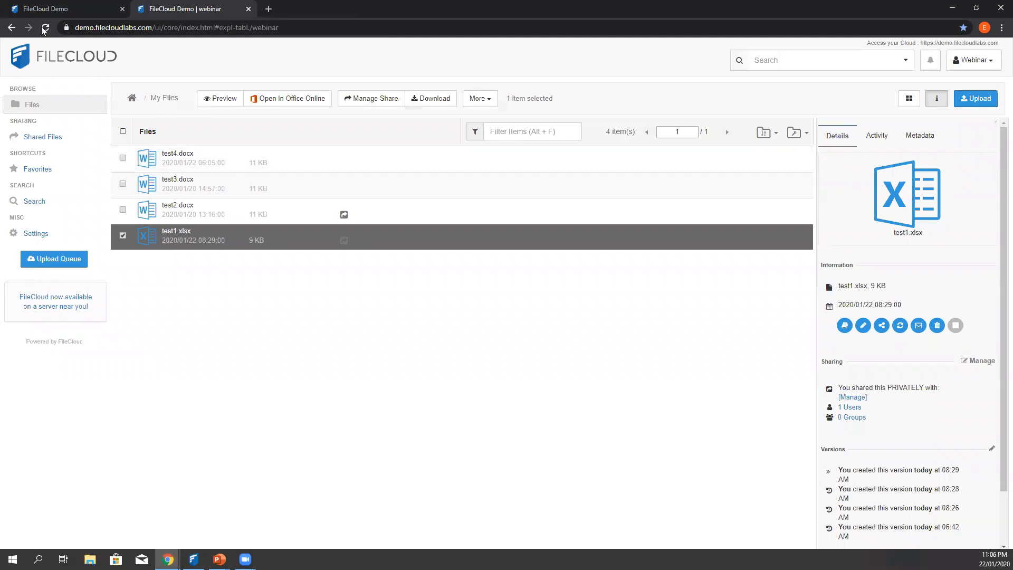
click(45, 27)
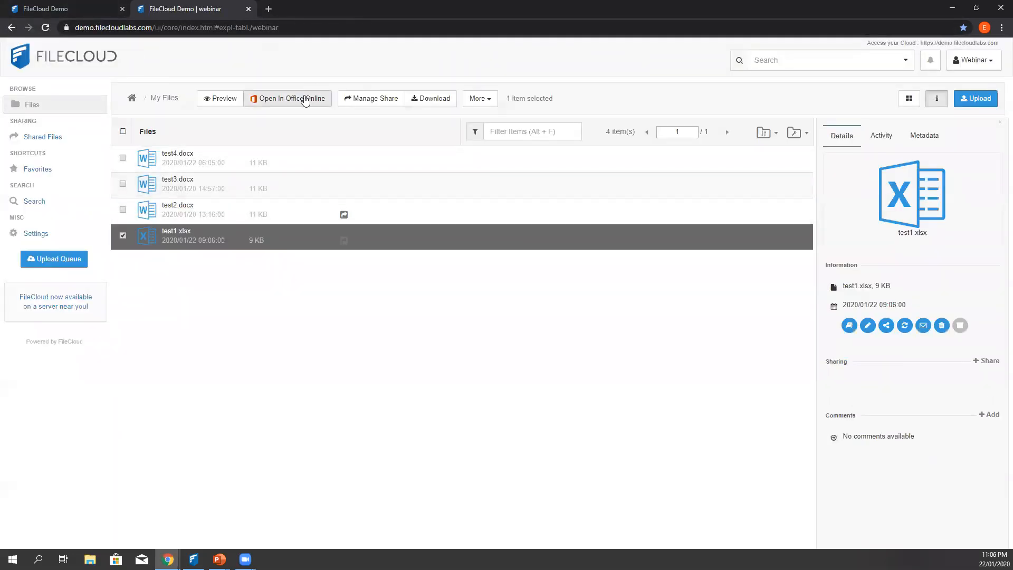
click(291, 98)
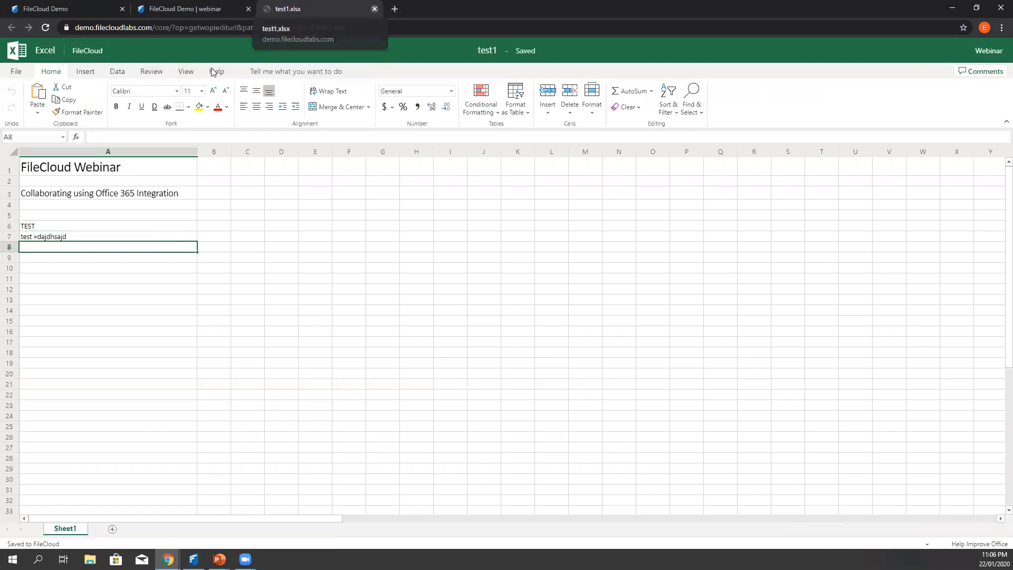
click(374, 8)
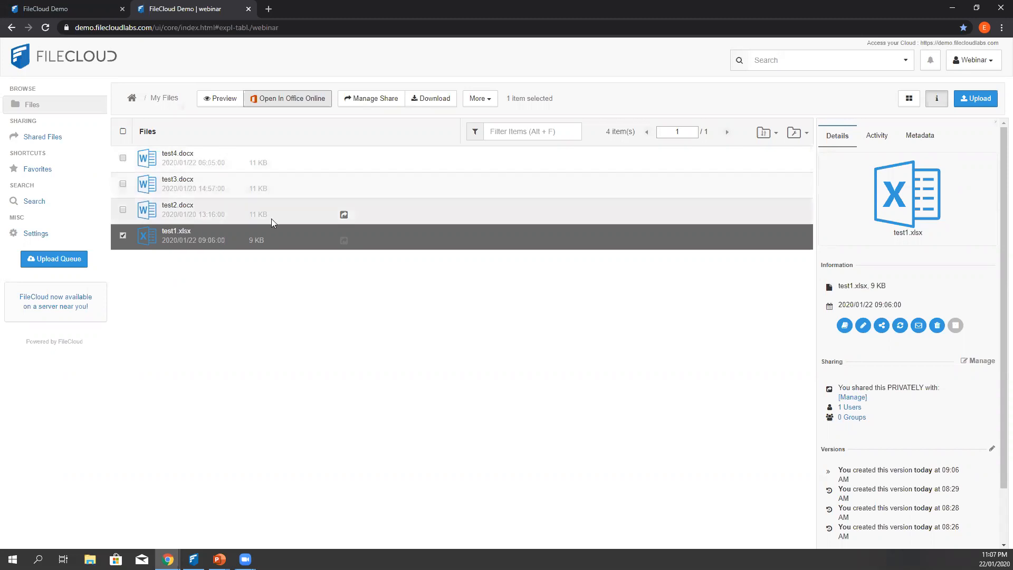
mouse_move(343, 214)
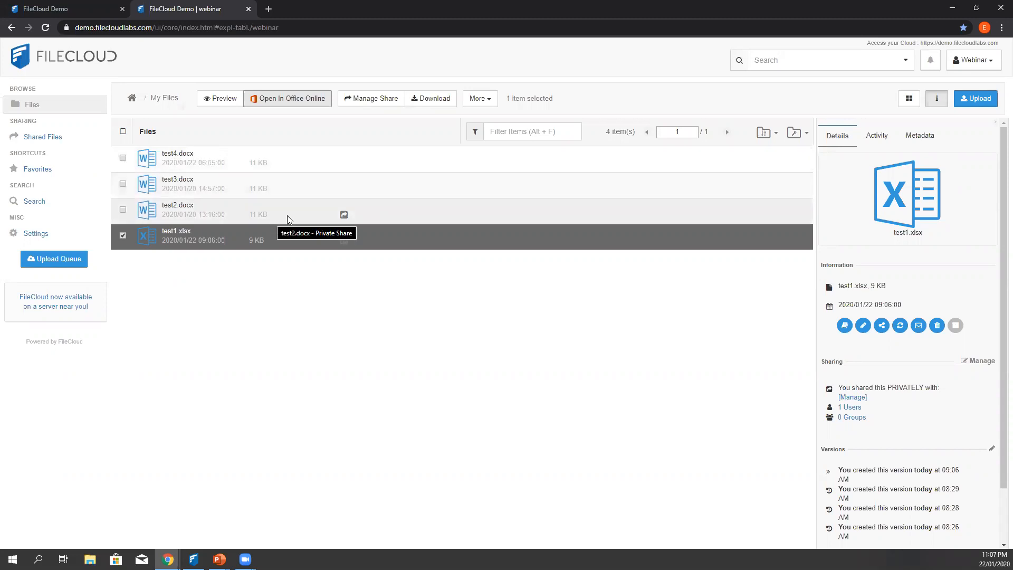
mouse_move(299, 217)
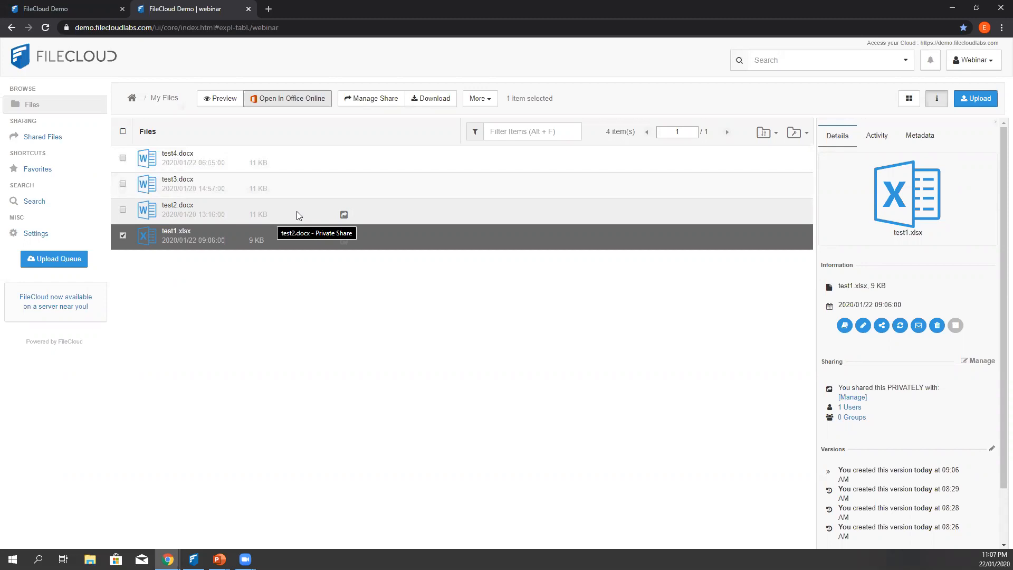
Step: Select the test2.docx row to show its details and version history
click(194, 210)
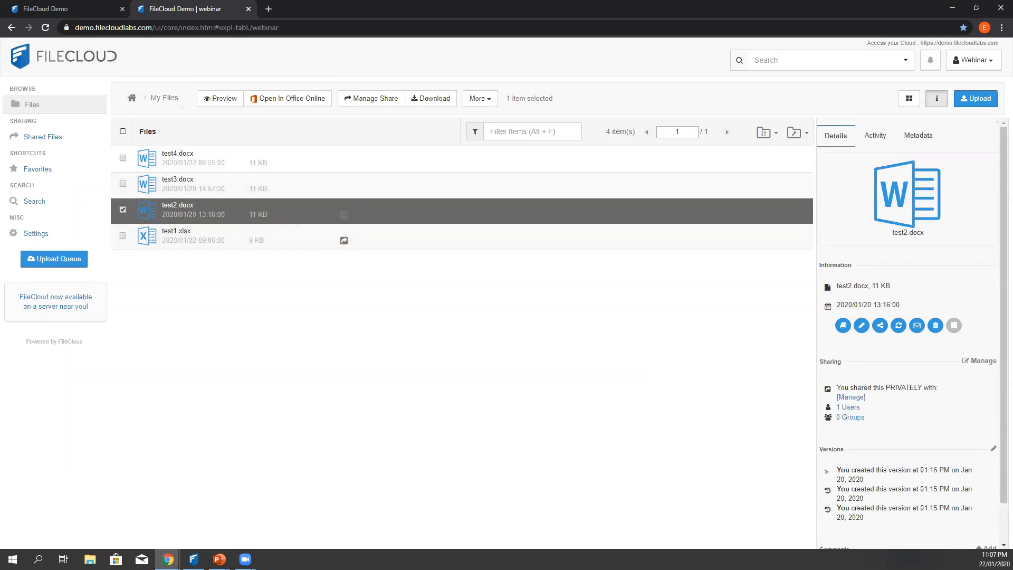
mouse_move(594, 377)
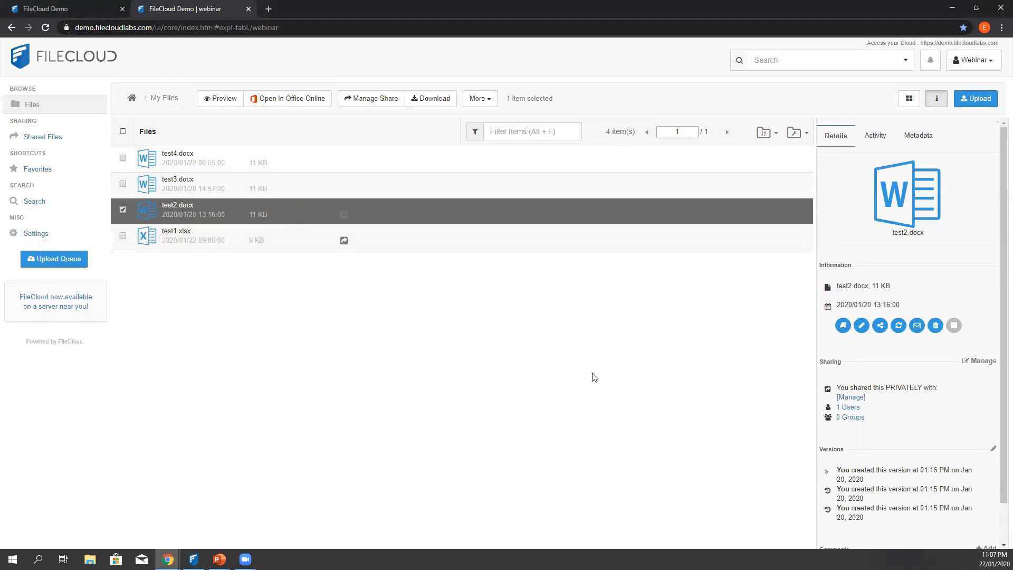
mouse_move(379, 276)
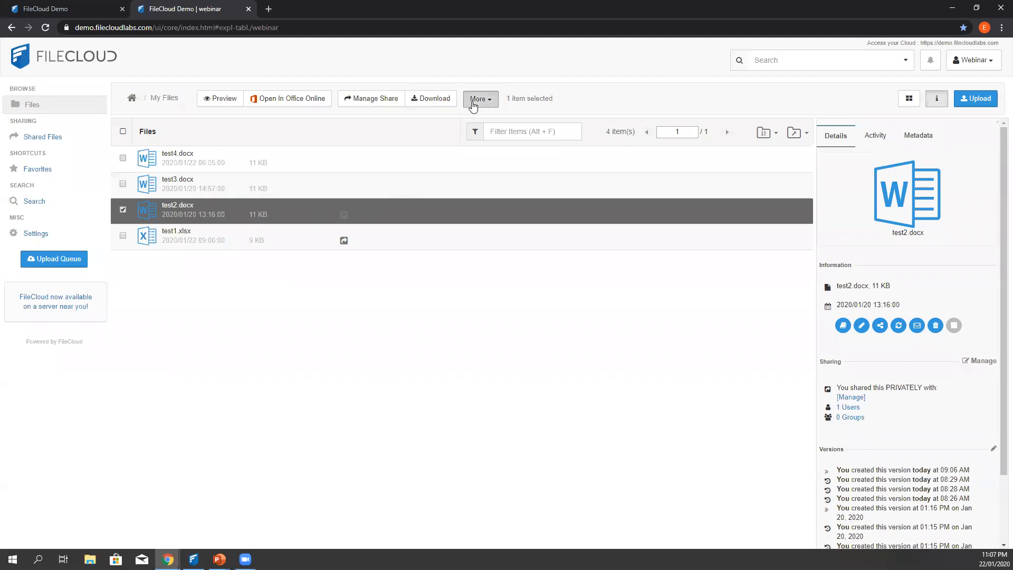
Step: Choose More > Quick Edit for test2.docx to launch desktop Word
click(480, 98)
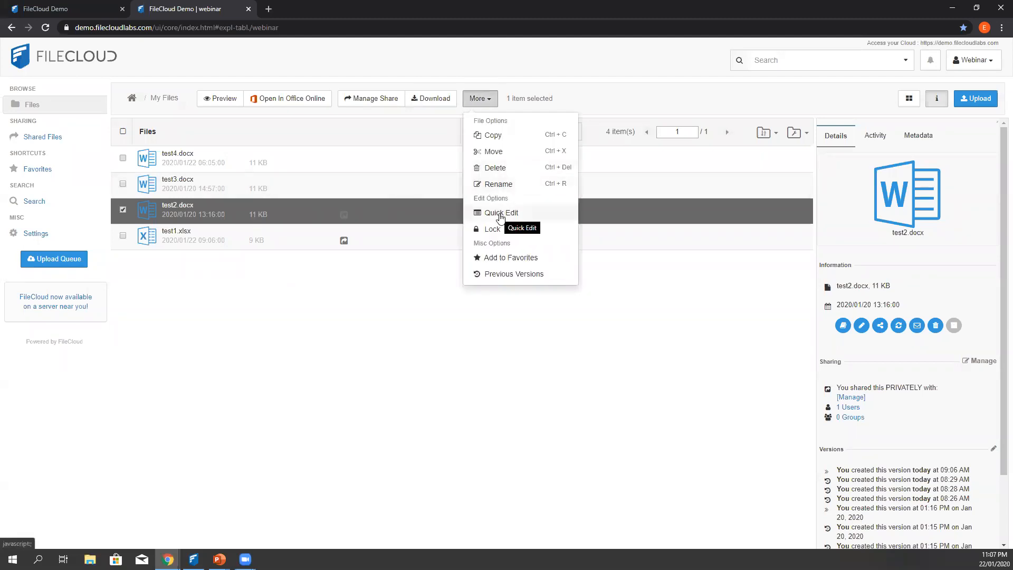
click(501, 213)
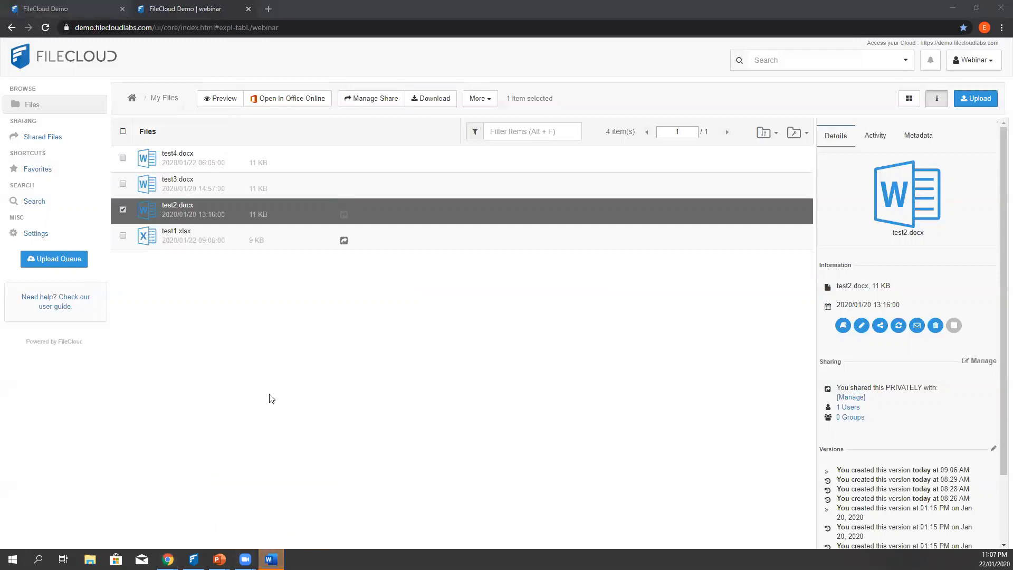
mouse_move(437, 68)
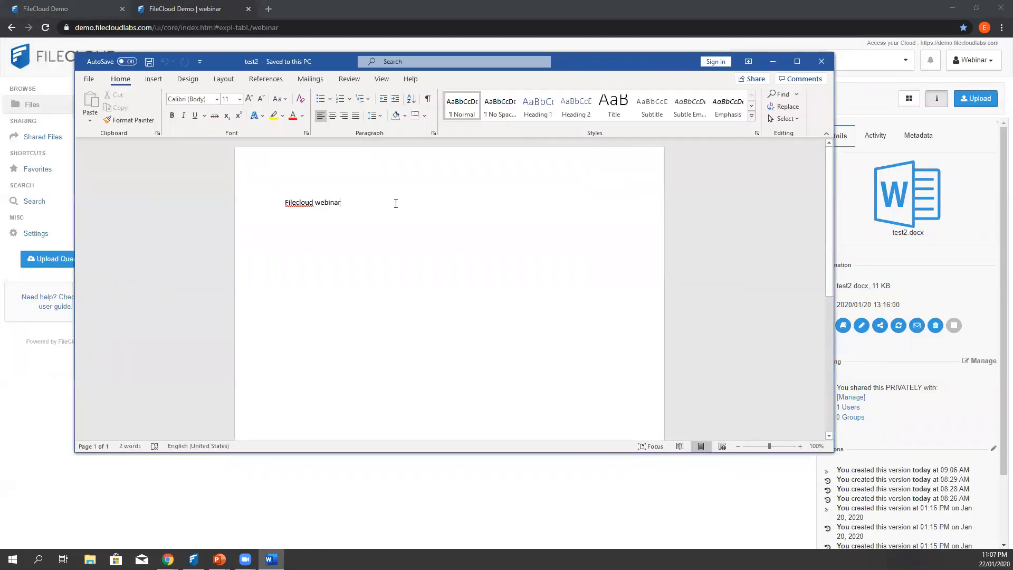
Step: Type 'test' into the test2 document in desktop Word
text(test)
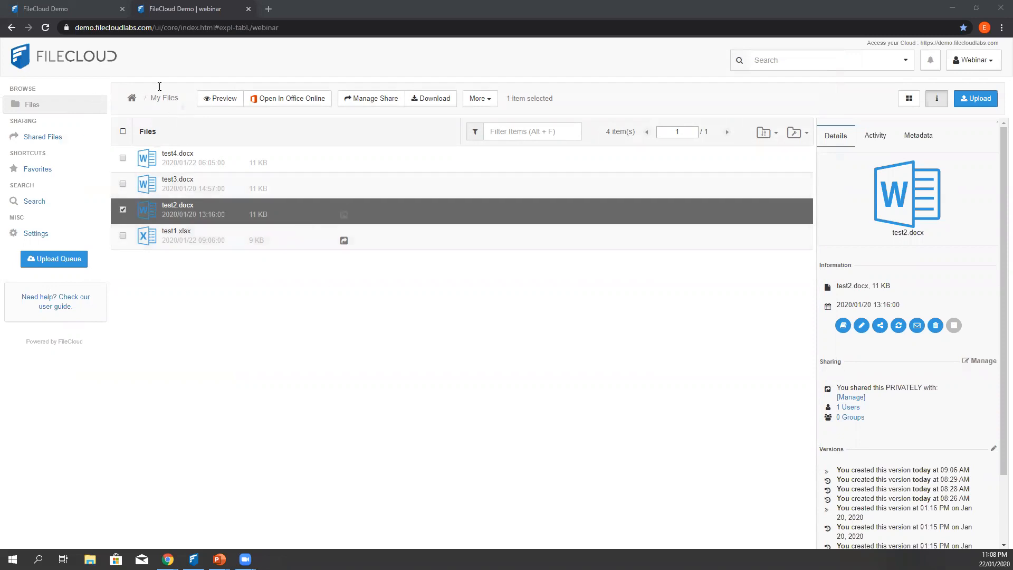
Step: Switch to the 'FileCloud Demo' tab showing admin Misc > General settings
click(49, 8)
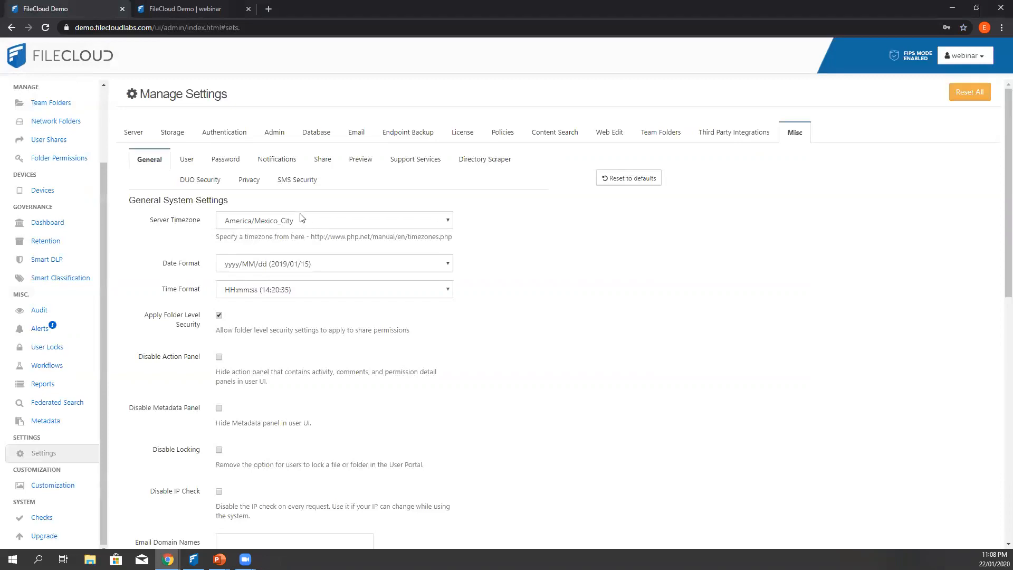
mouse_move(299, 214)
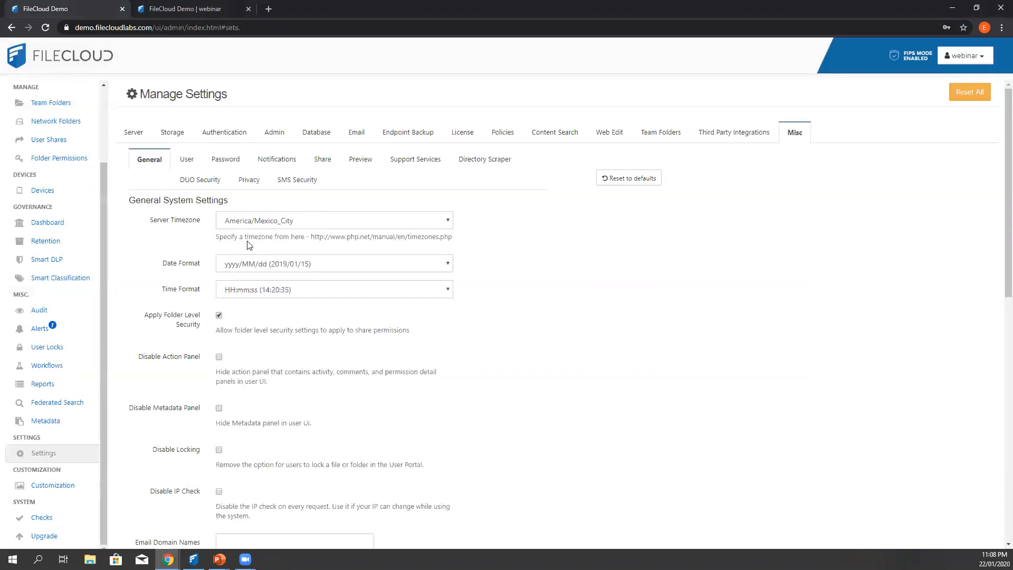
mouse_move(107, 447)
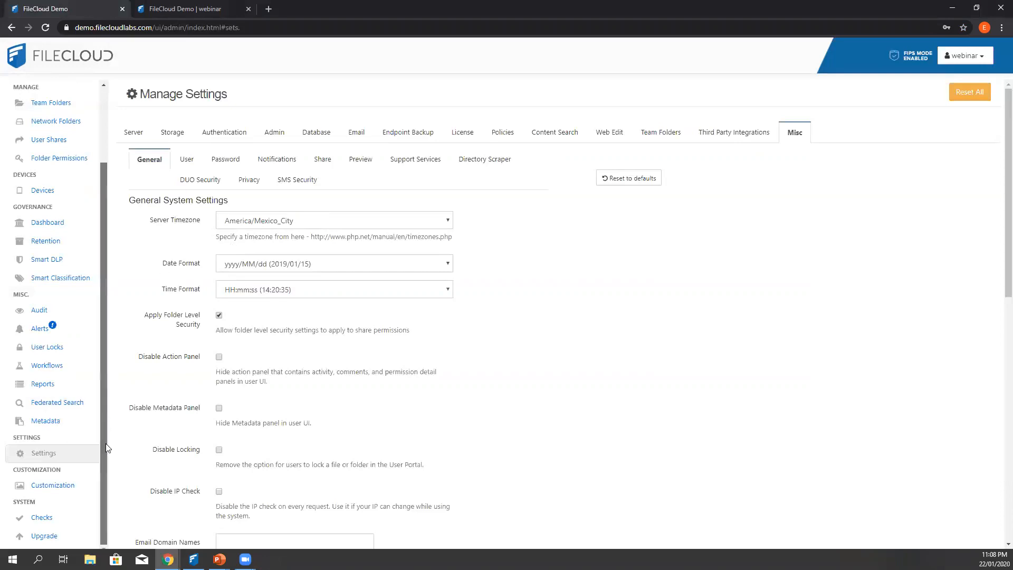
mouse_move(52, 485)
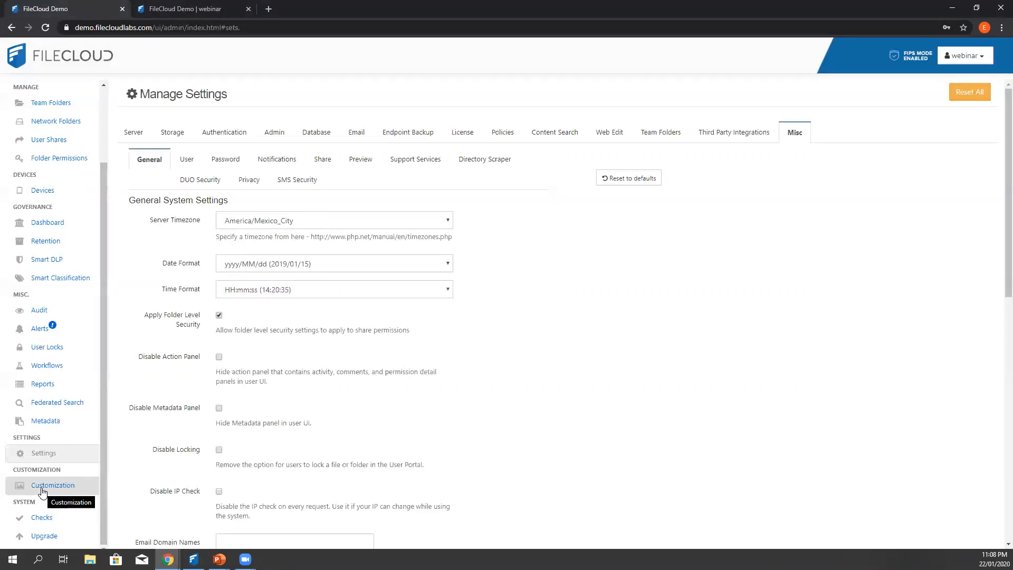
Step: Open Customization and review UI Features options like Show Quick Edit Option
click(53, 485)
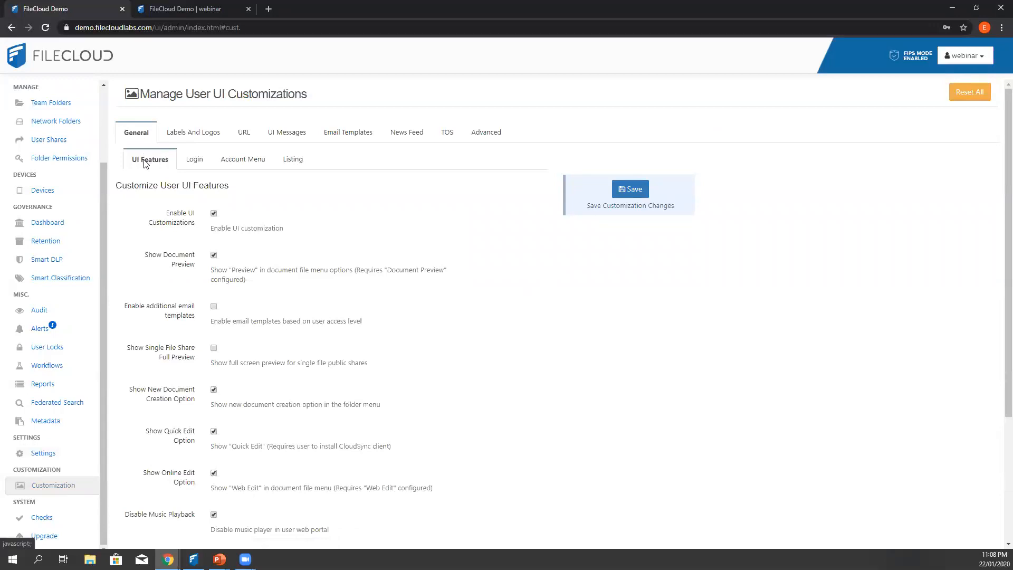
mouse_move(202, 412)
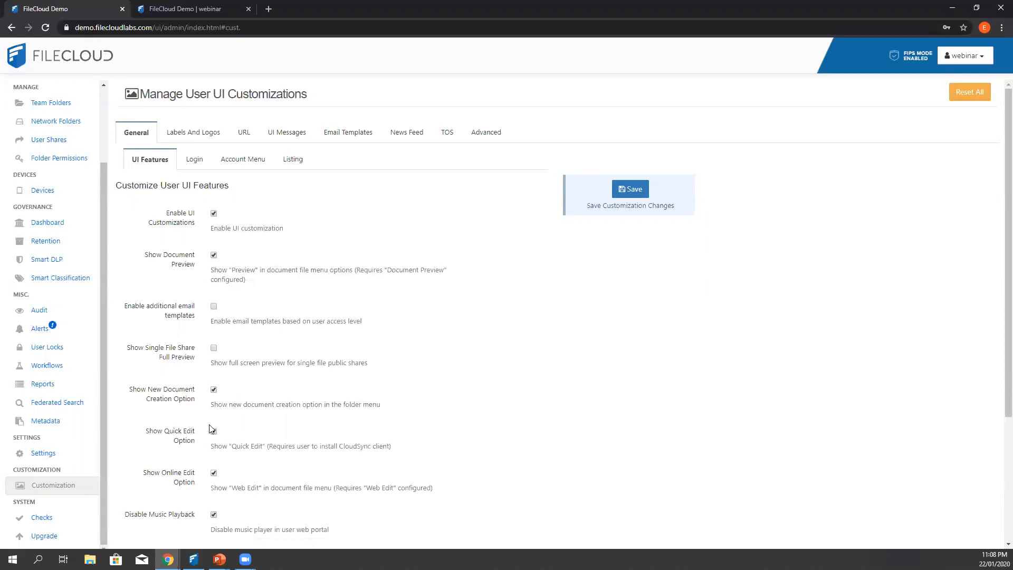
click(213, 431)
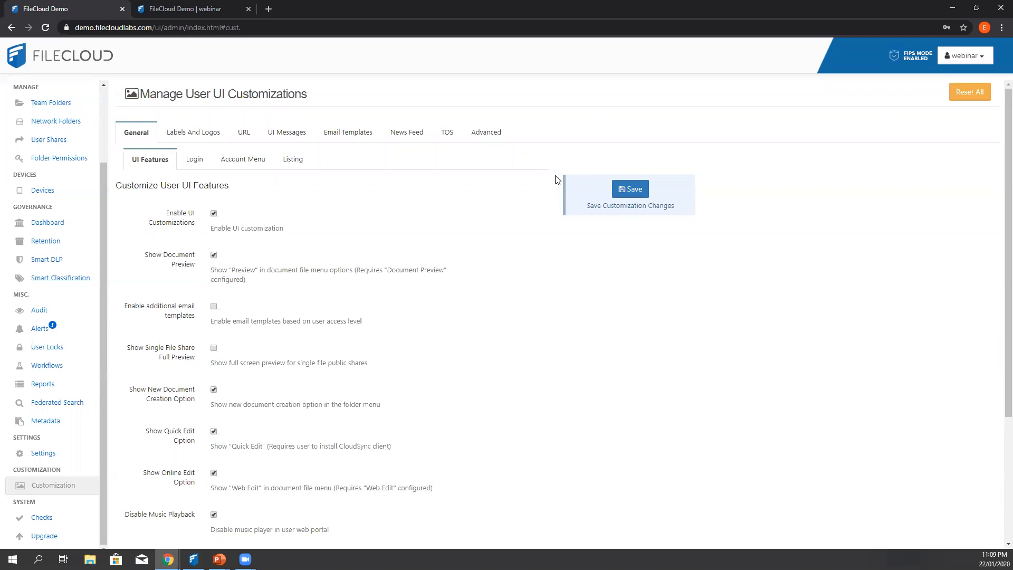
Step: Return to the 'FileCloud Demo | webinar' tab and open the folder actions dropdown
click(187, 9)
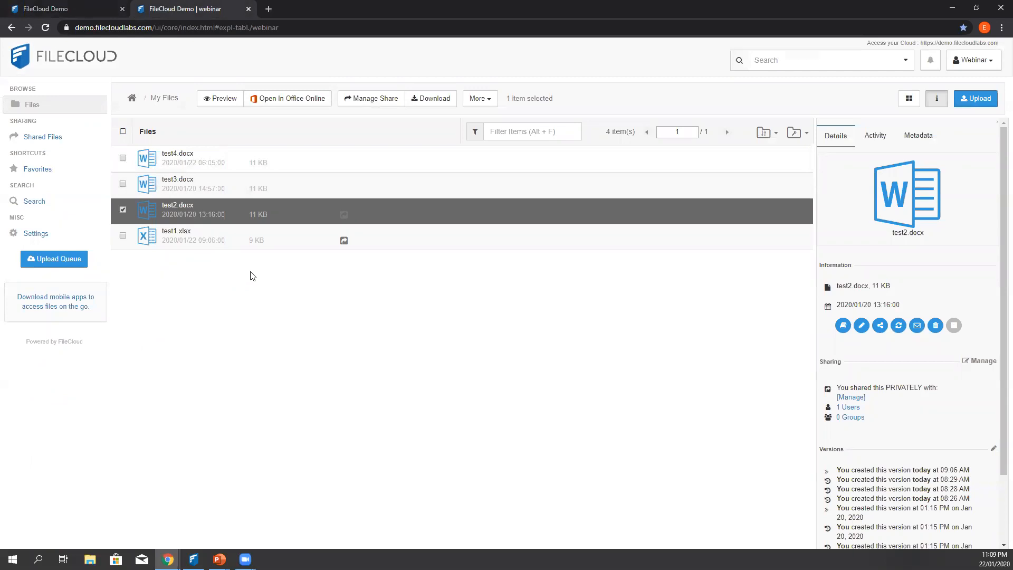
mouse_move(378, 291)
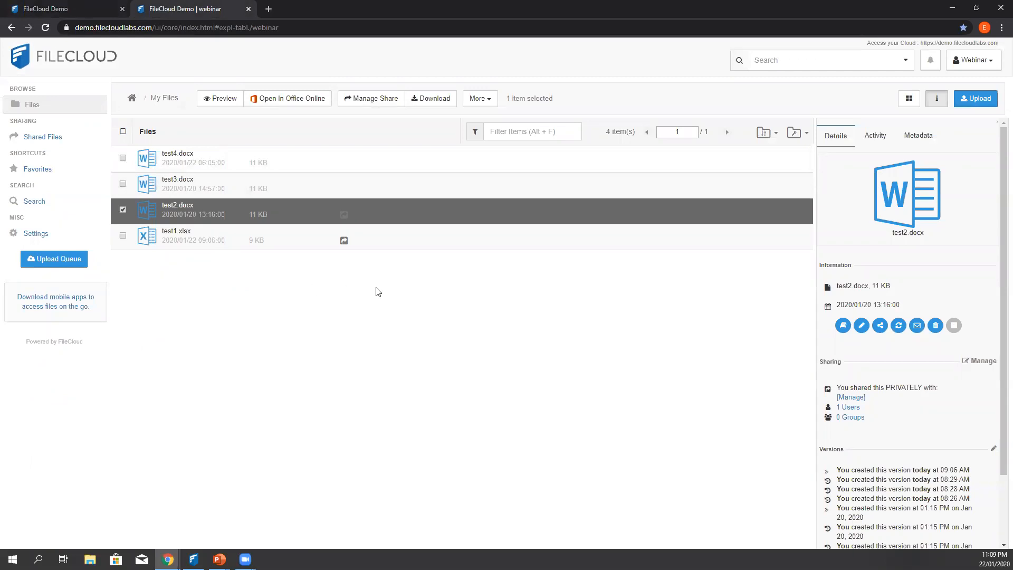
click(795, 133)
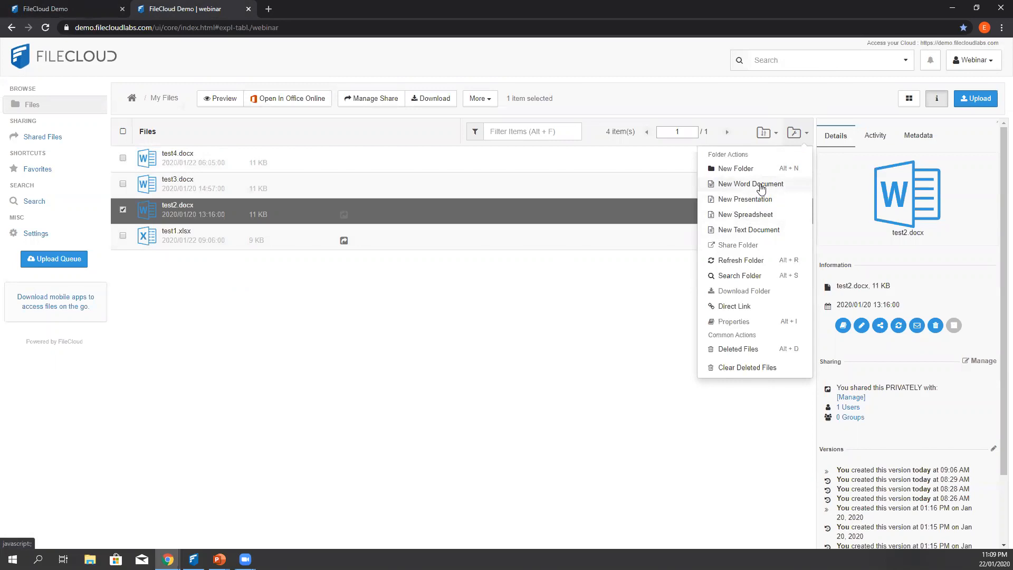
Step: Create a new Word document named 'test5'
click(751, 188)
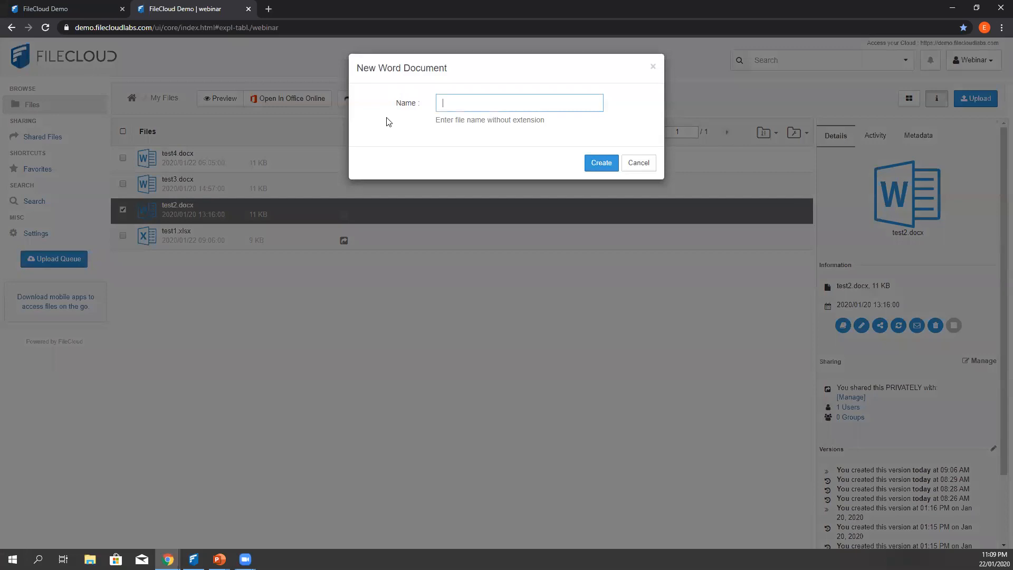
text(test5)
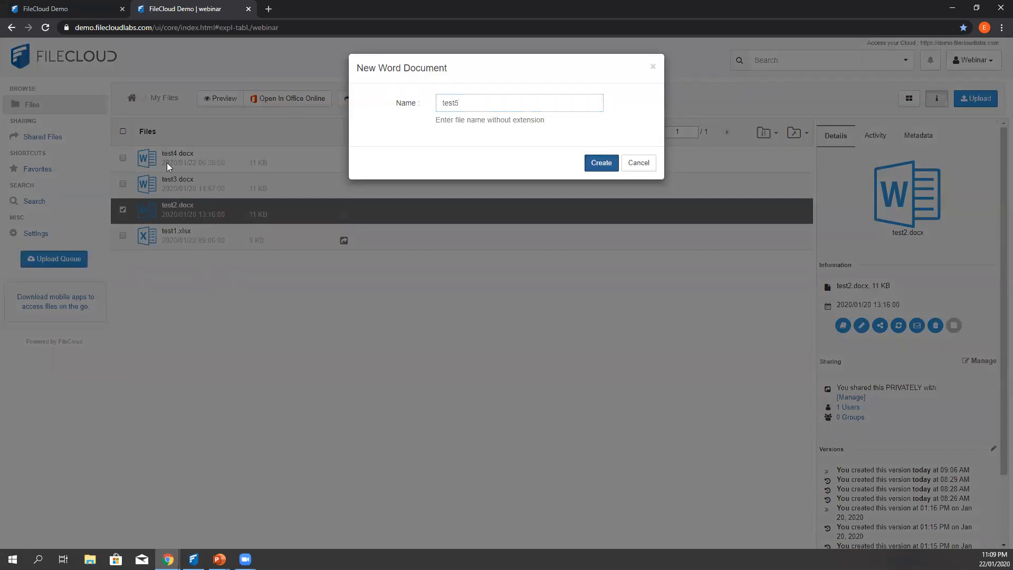
click(599, 162)
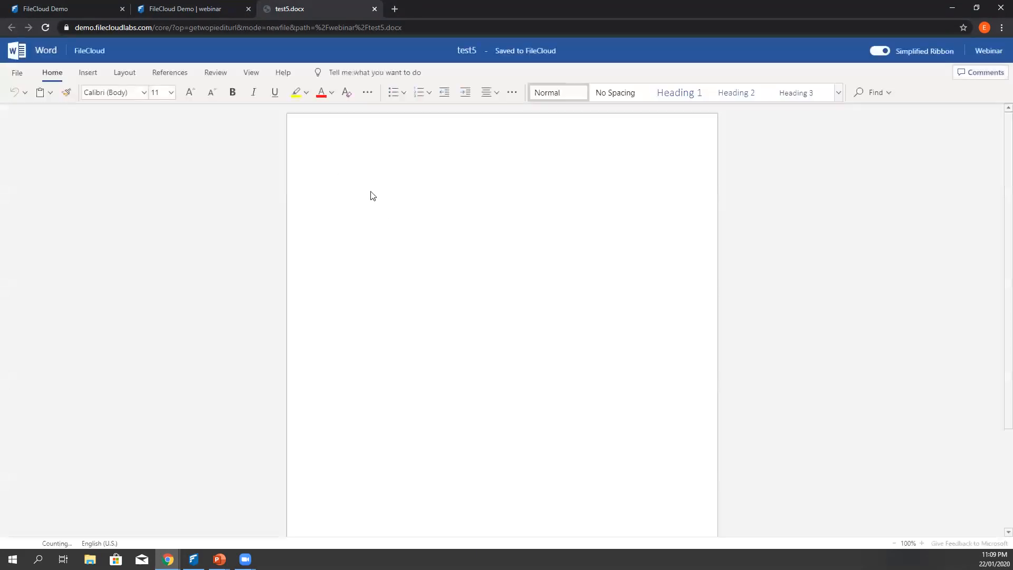
Step: Type 'FileCLoud' into the blank test5 page in Word Online
text(FileCLoud)
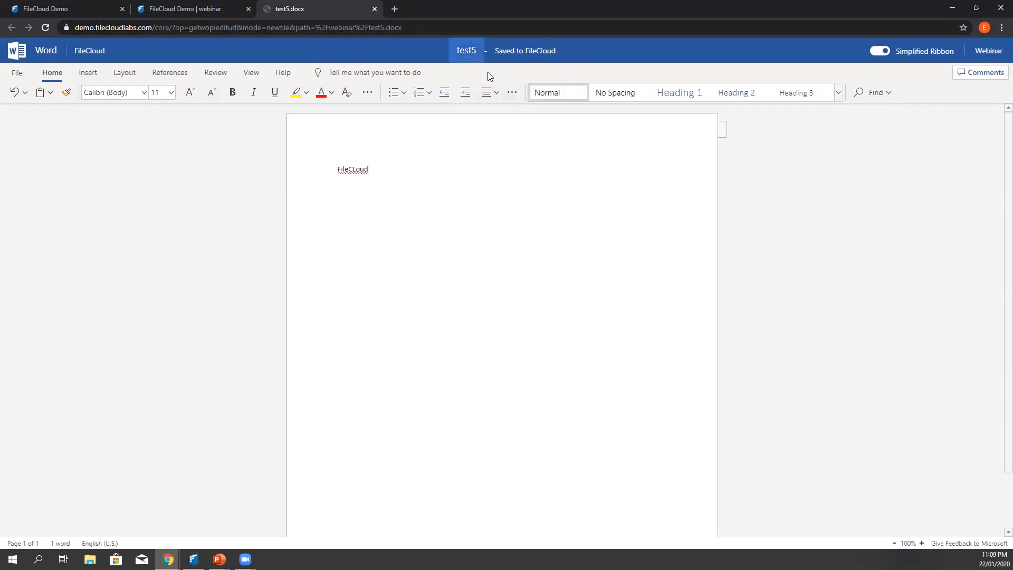
mouse_move(253, 172)
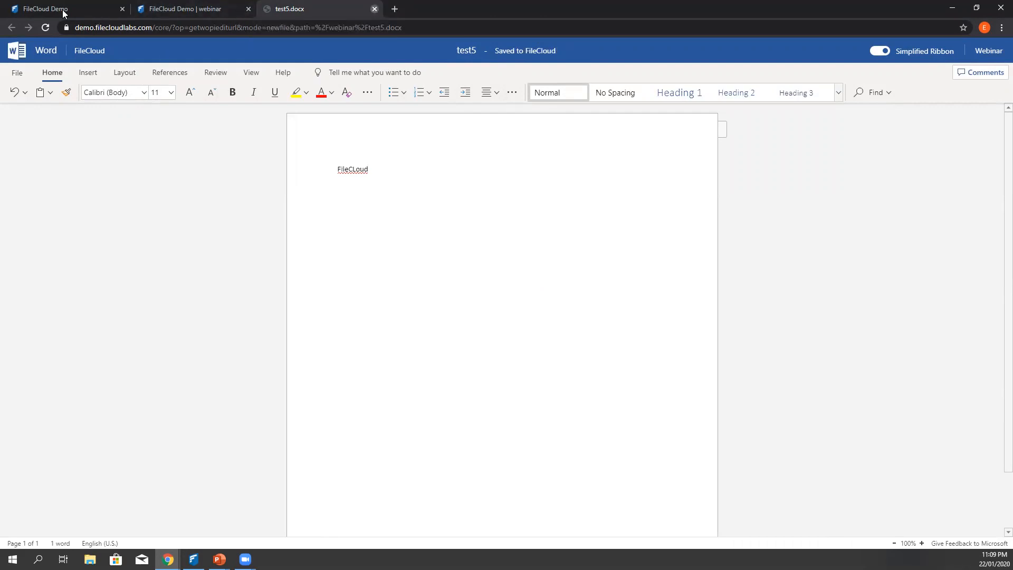
Step: Switch back to the FileCloud file list tab
click(374, 8)
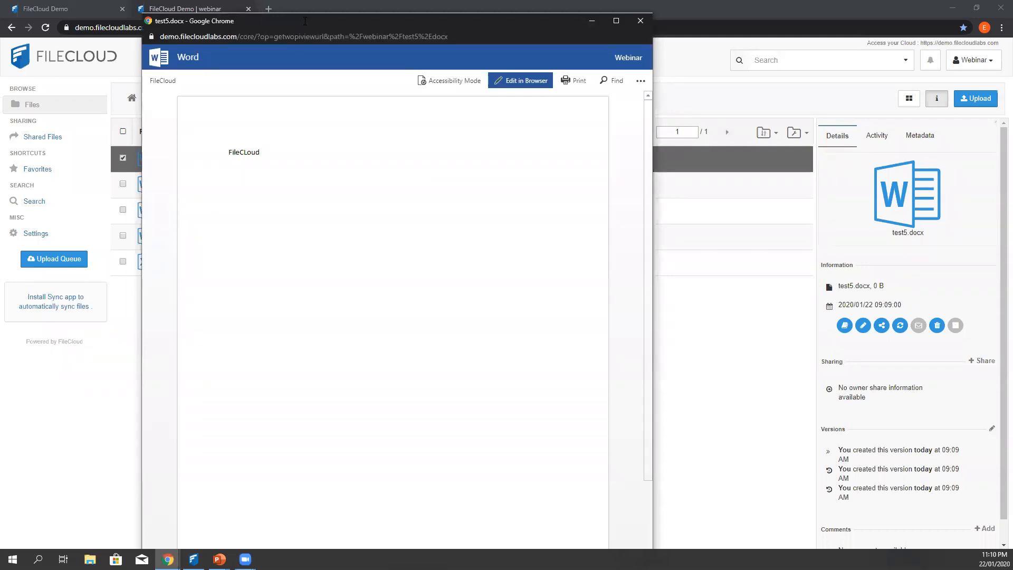
mouse_move(336, 176)
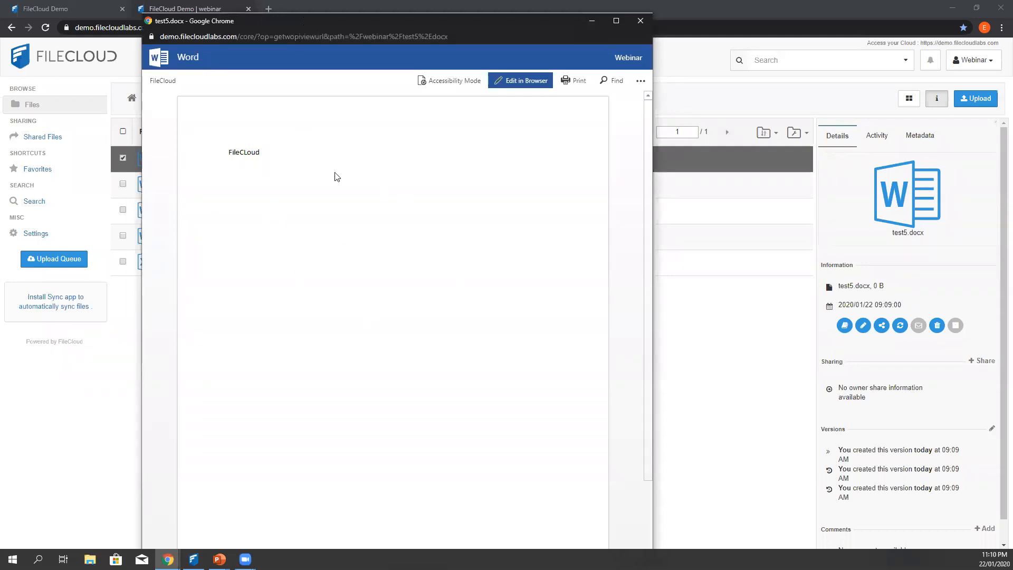
mouse_move(327, 190)
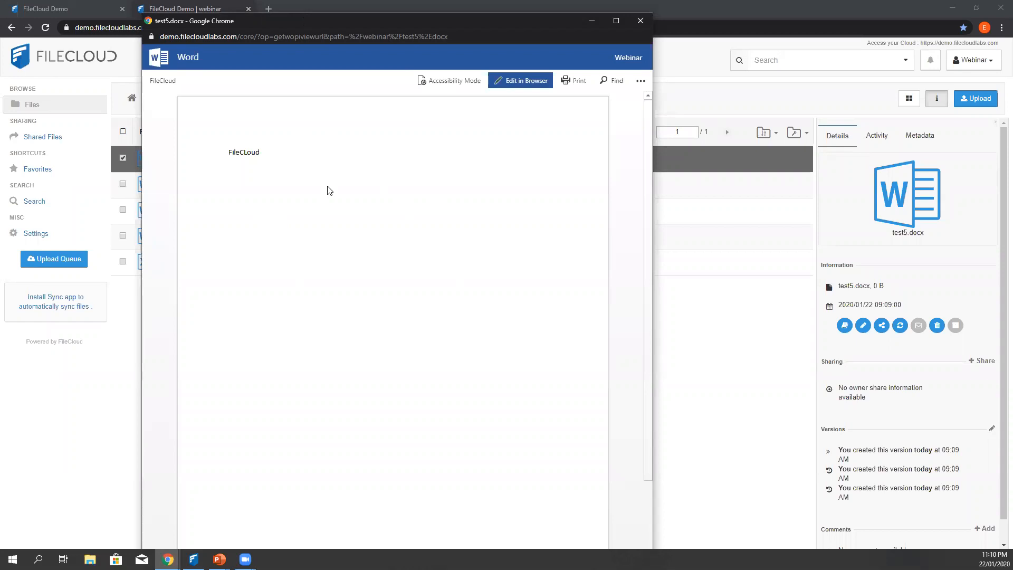
mouse_move(388, 160)
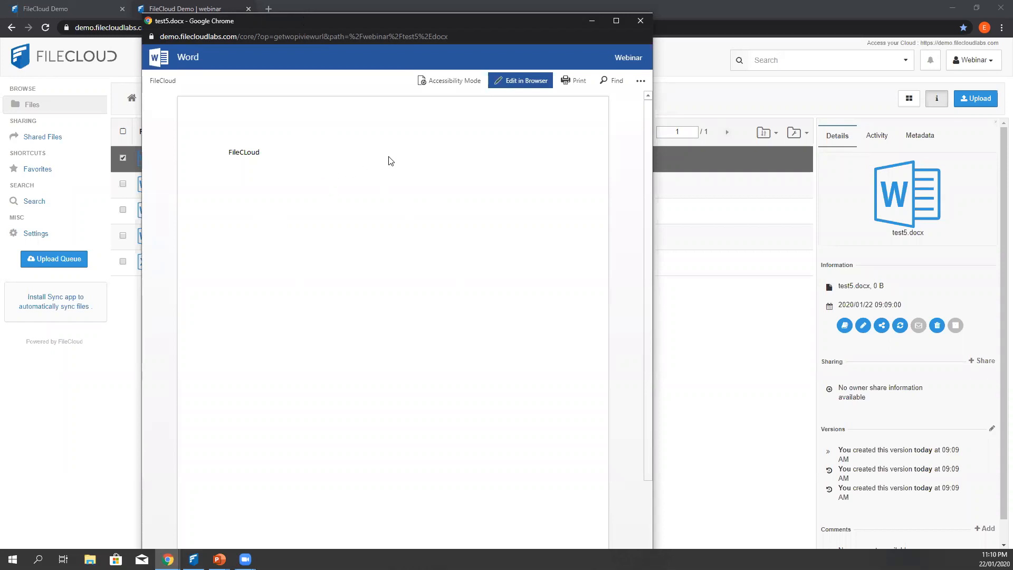